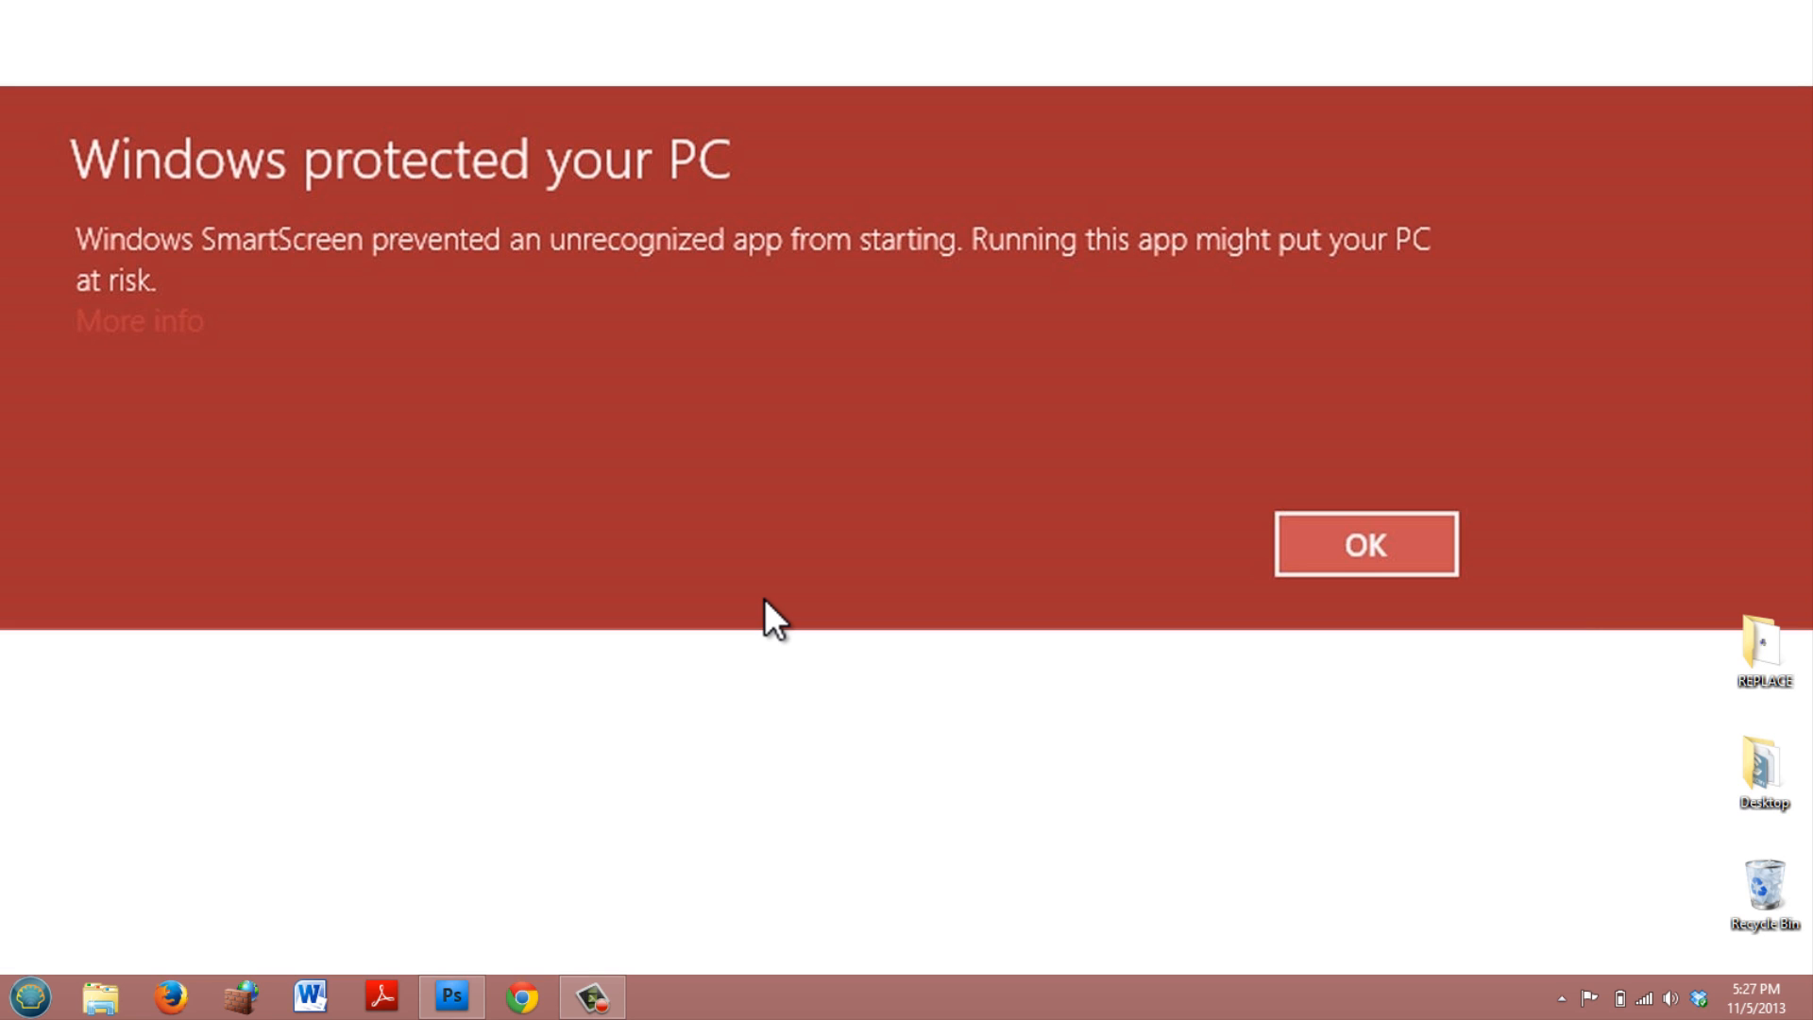
pyautogui.moveTo(90, 959)
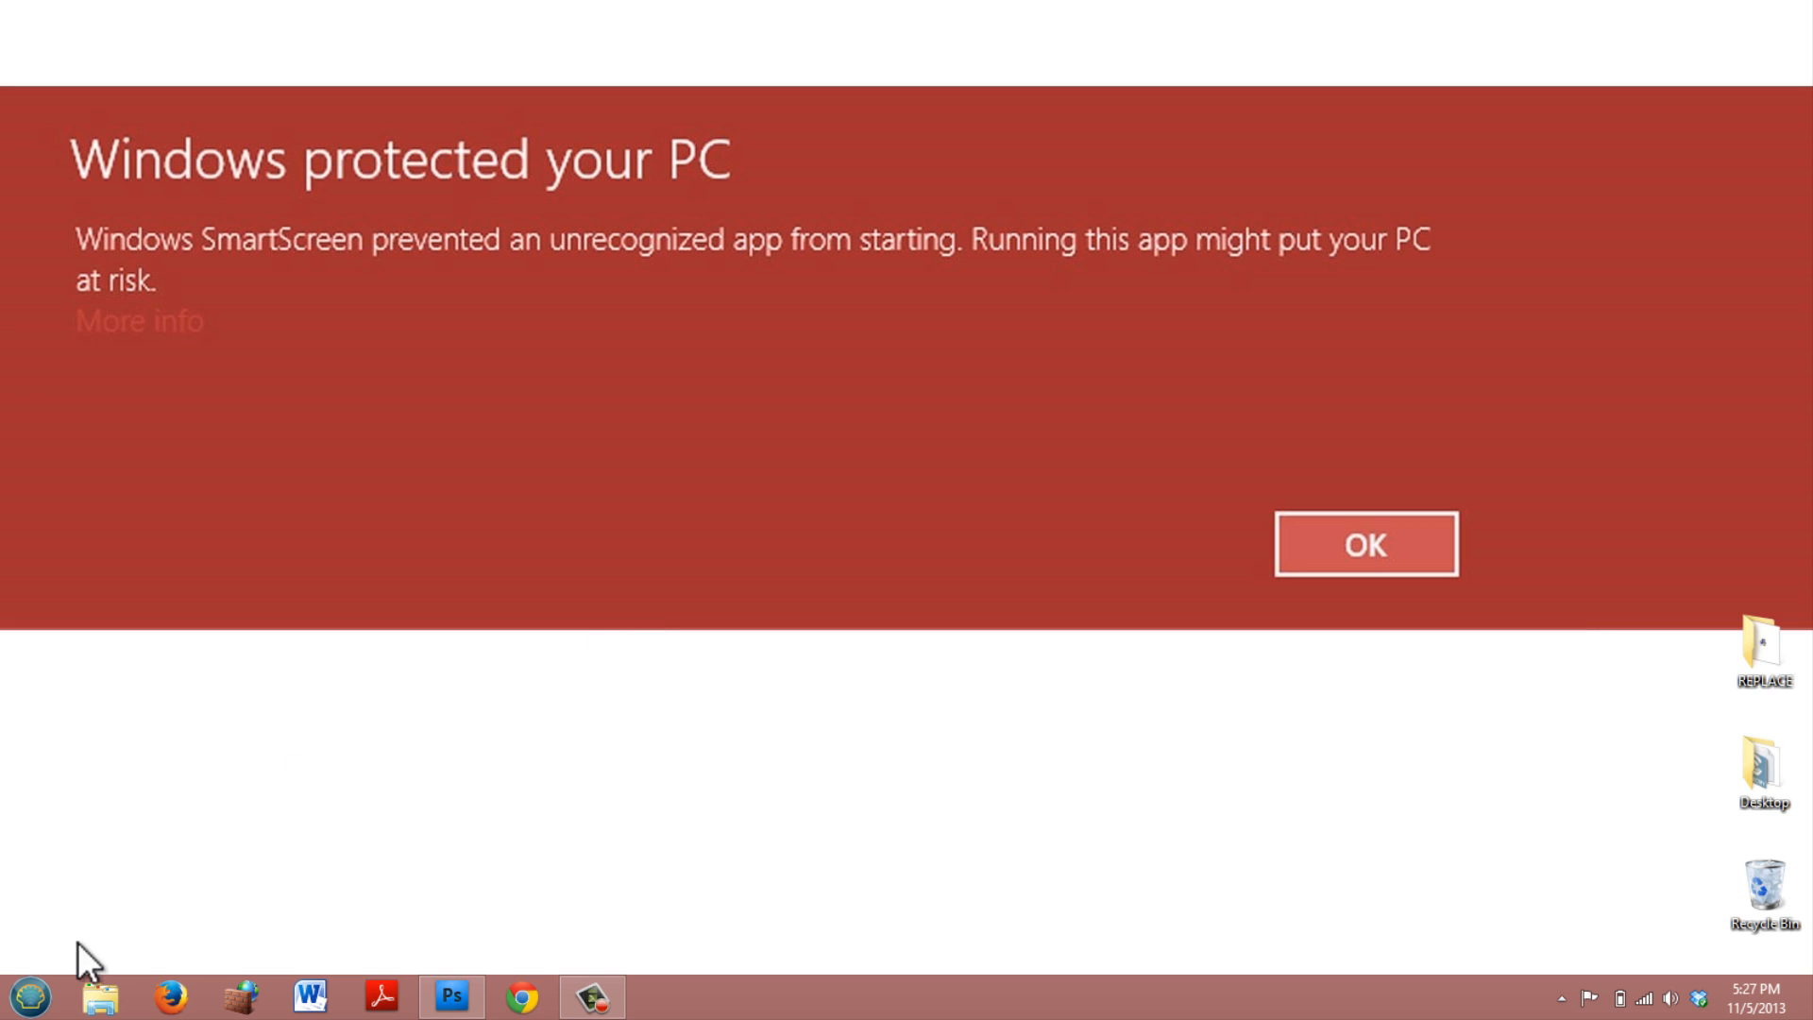
pyautogui.moveTo(24, 997)
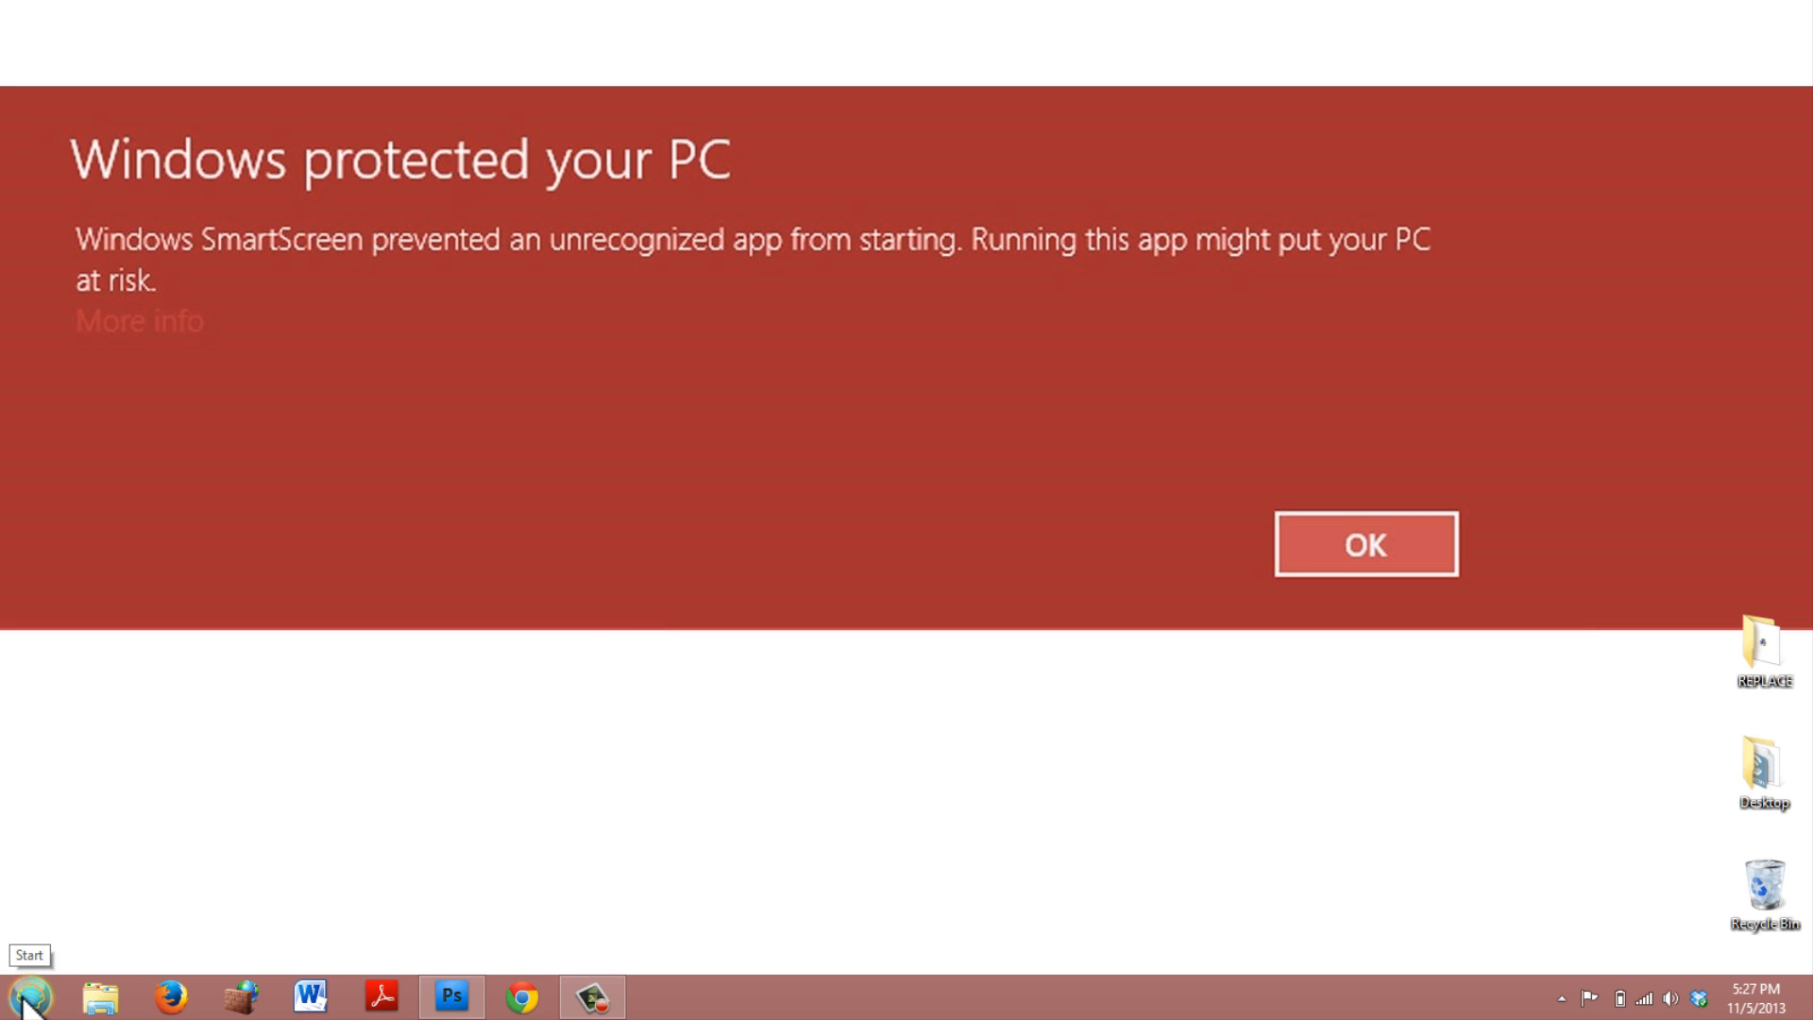
pyautogui.moveTo(45, 965)
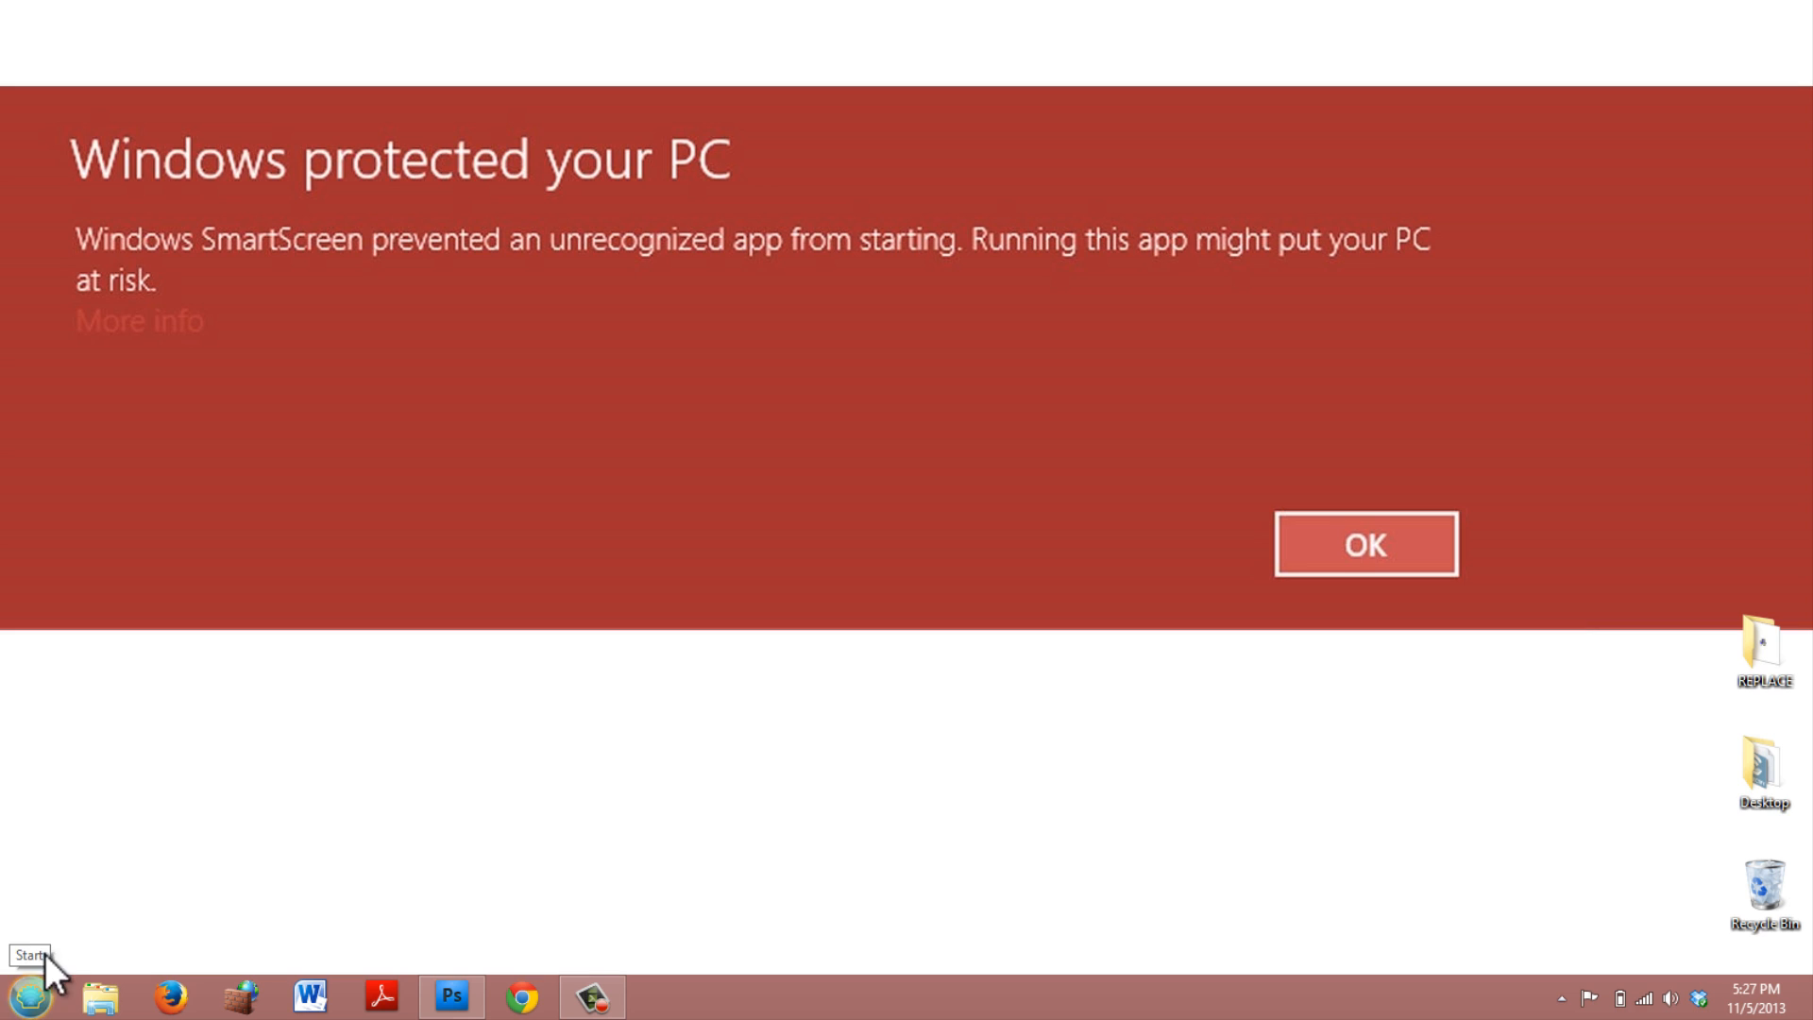
pyautogui.moveTo(11, 1012)
pyautogui.write('smart')
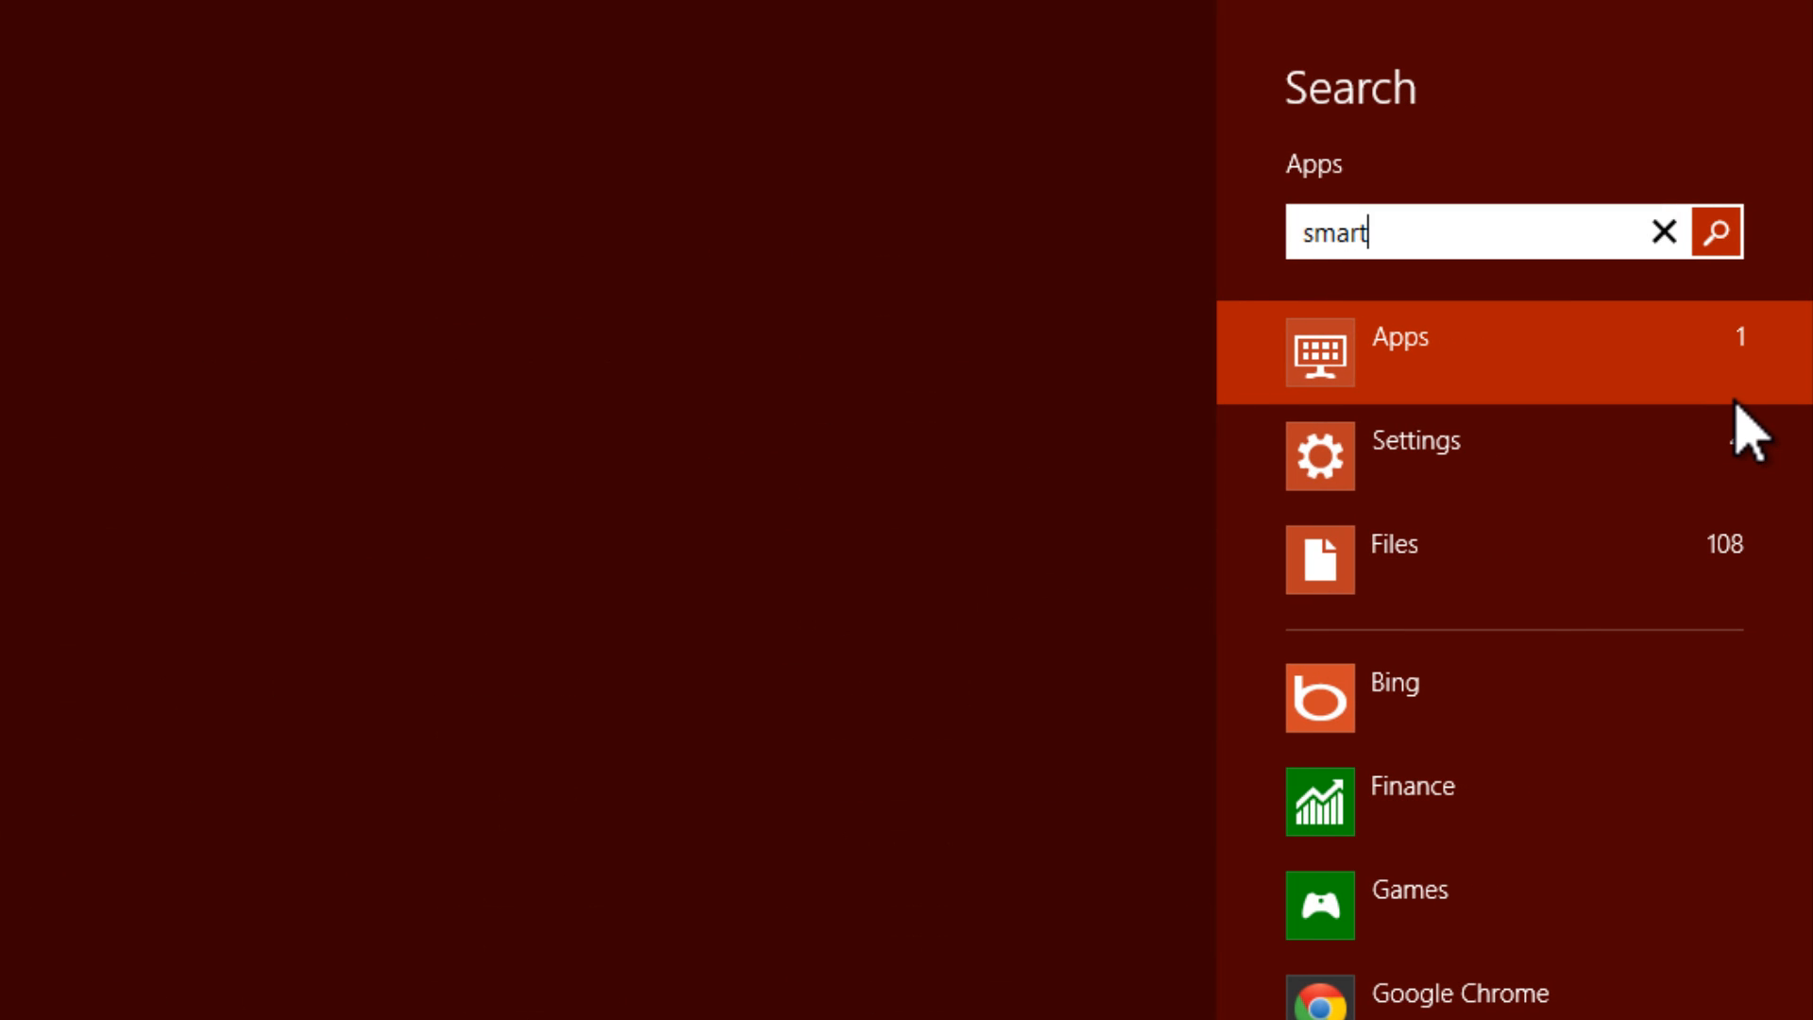
# - From the Settings search results, reach Action Center's 'Change Windows SmartScreen settings' dialog
pyautogui.click(1414, 455)
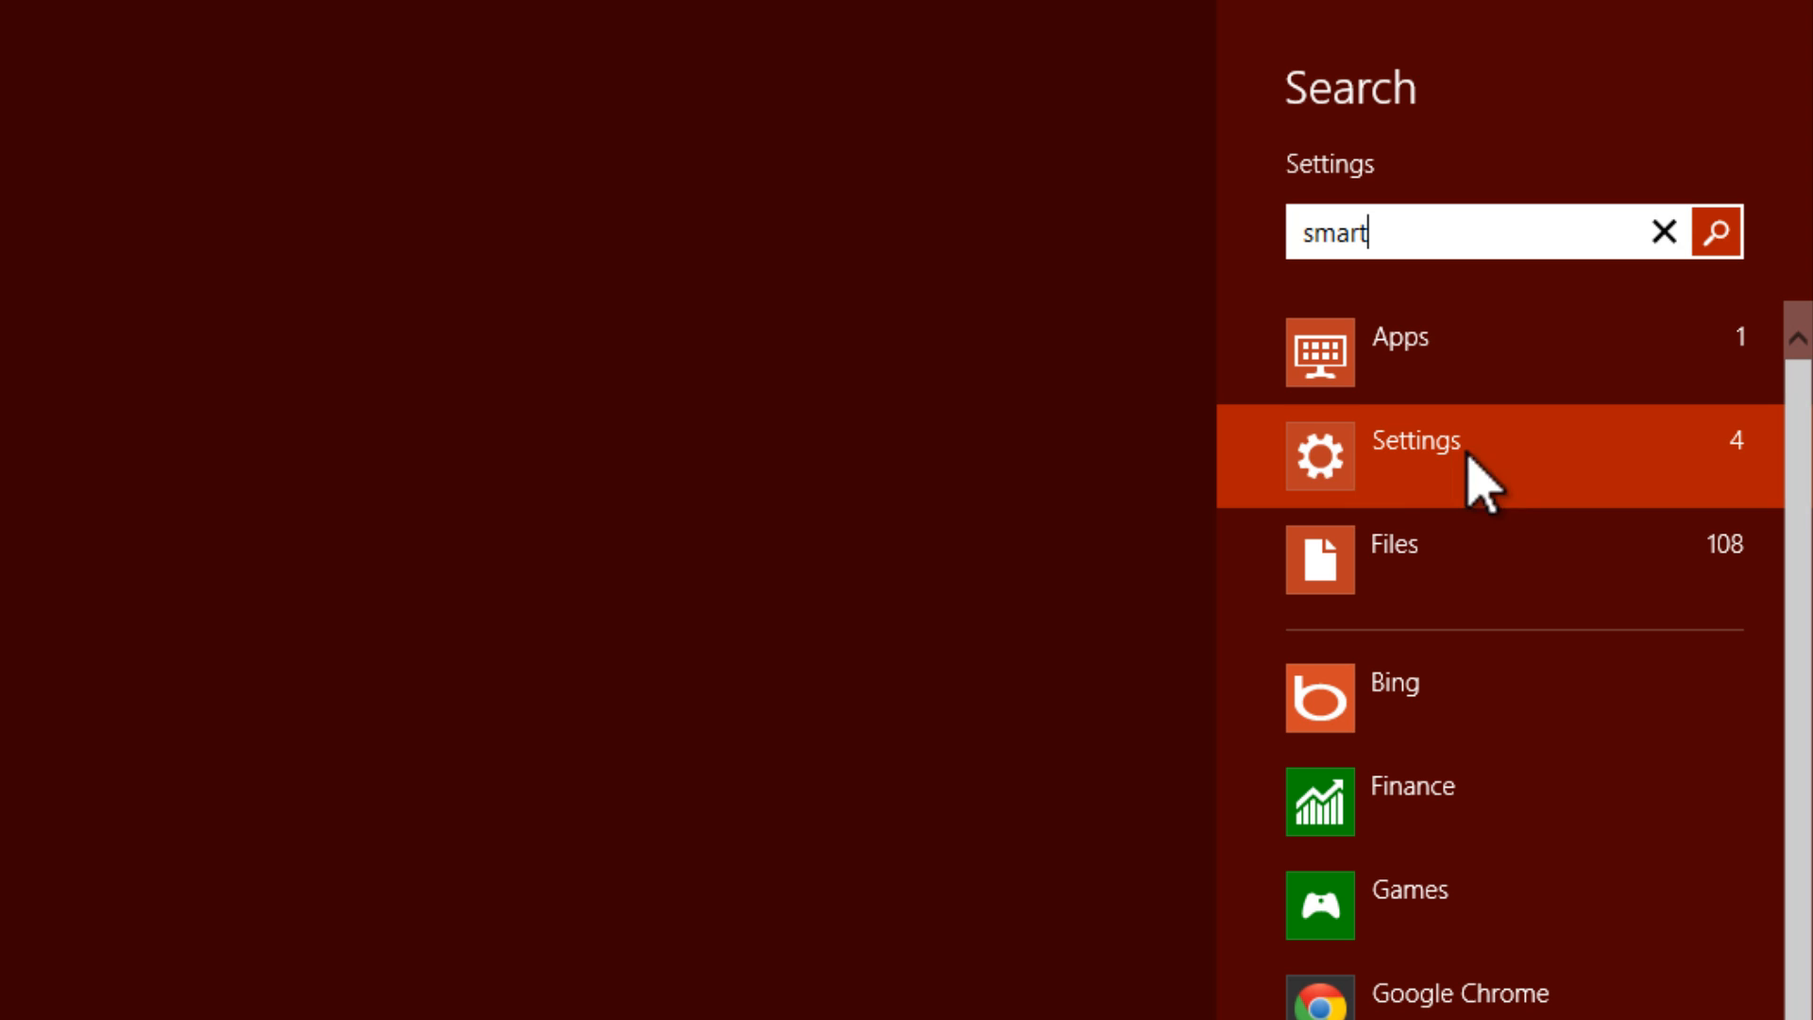
pyautogui.moveTo(1405, 223)
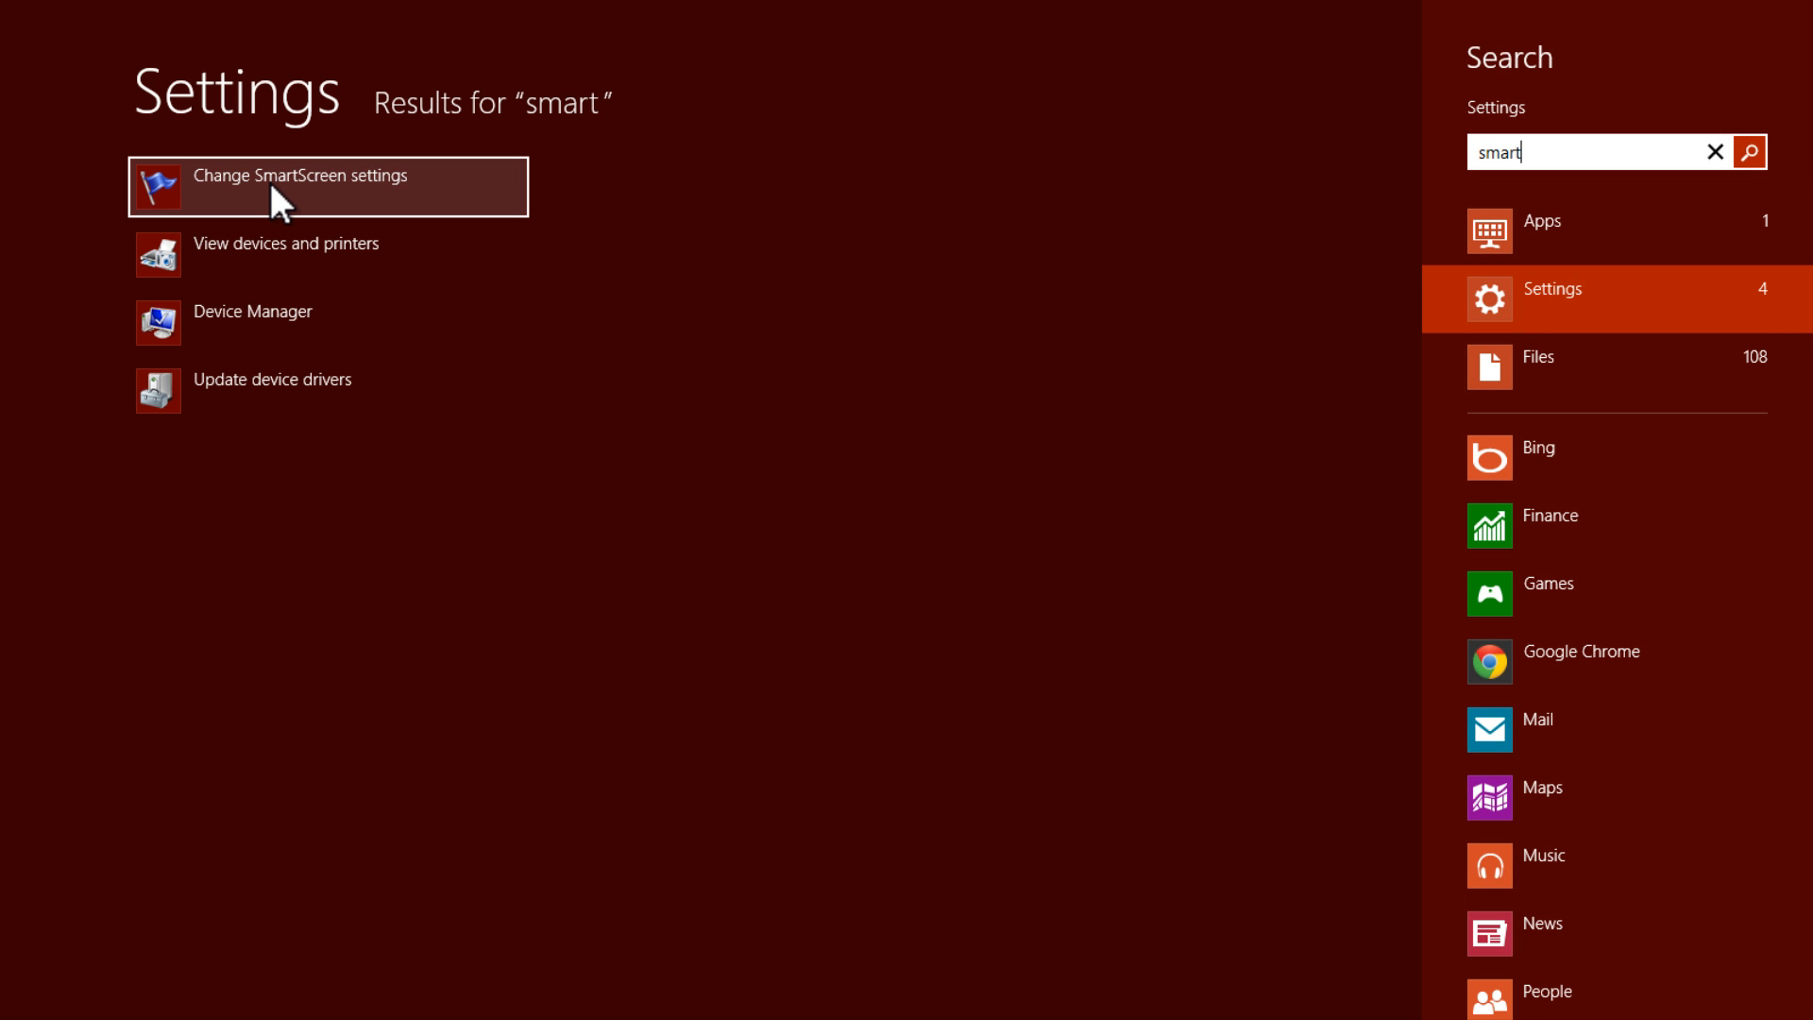
pyautogui.click(300, 187)
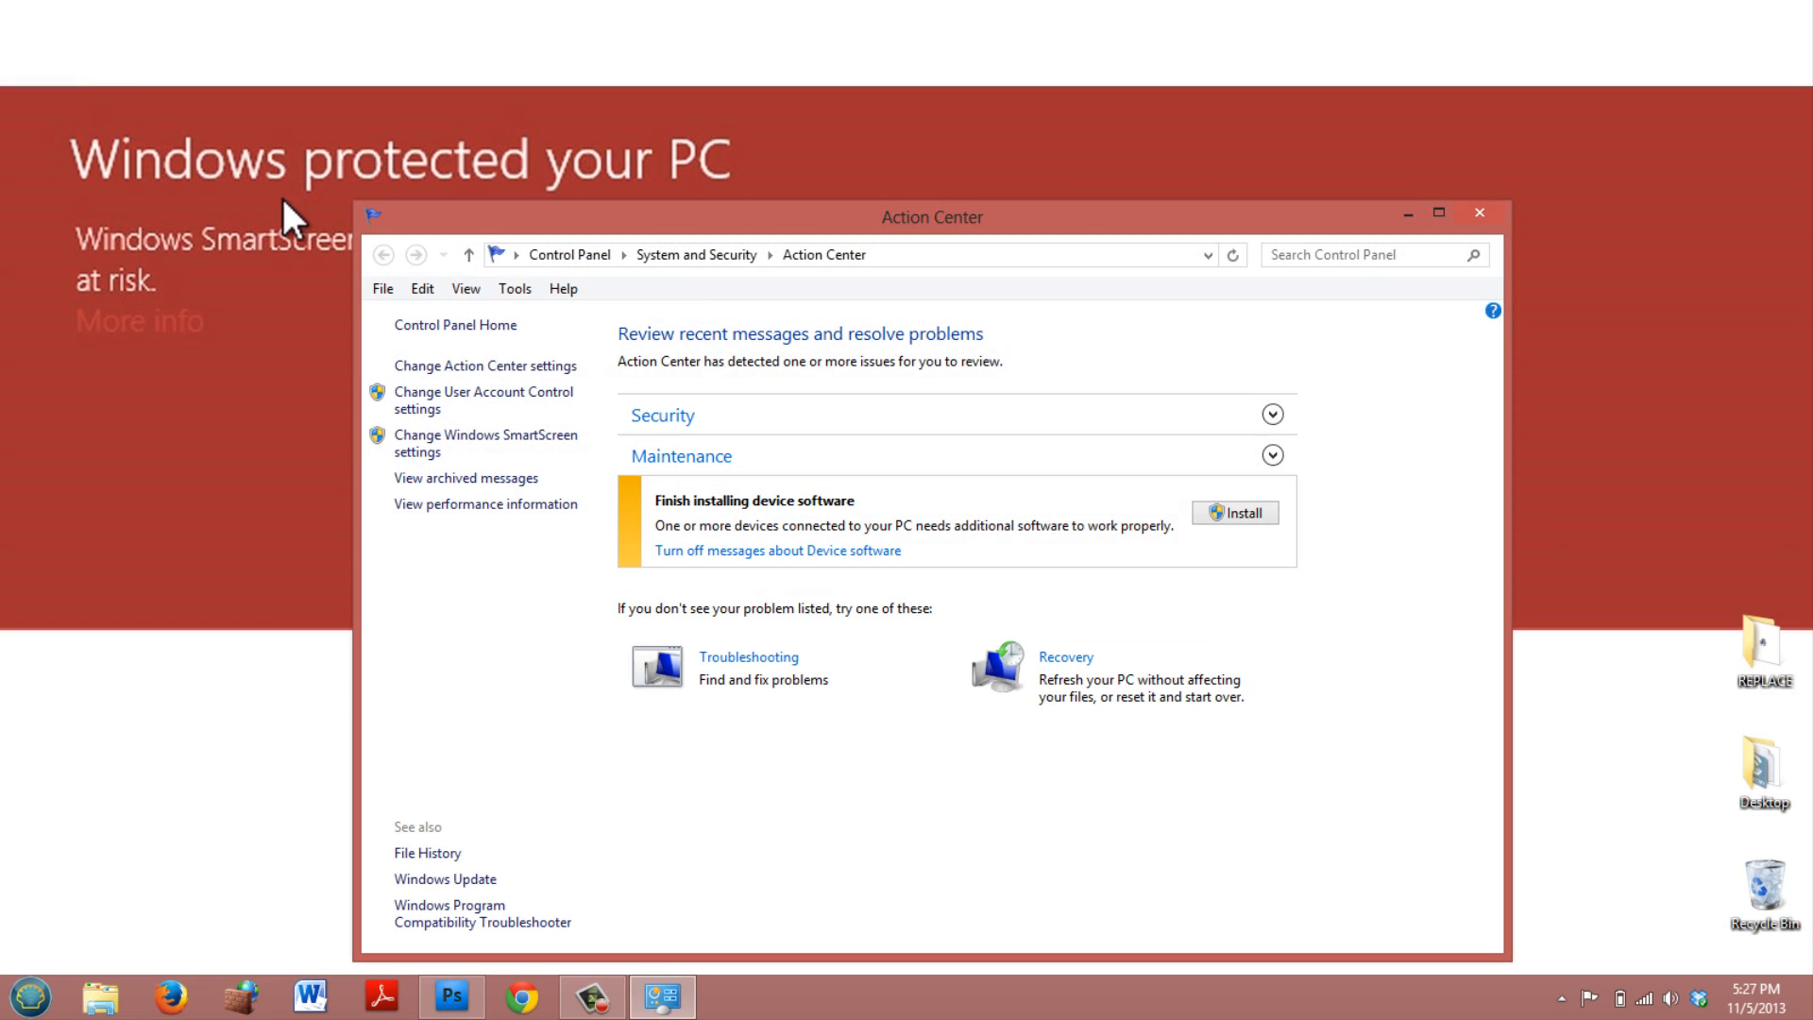
pyautogui.click(1438, 211)
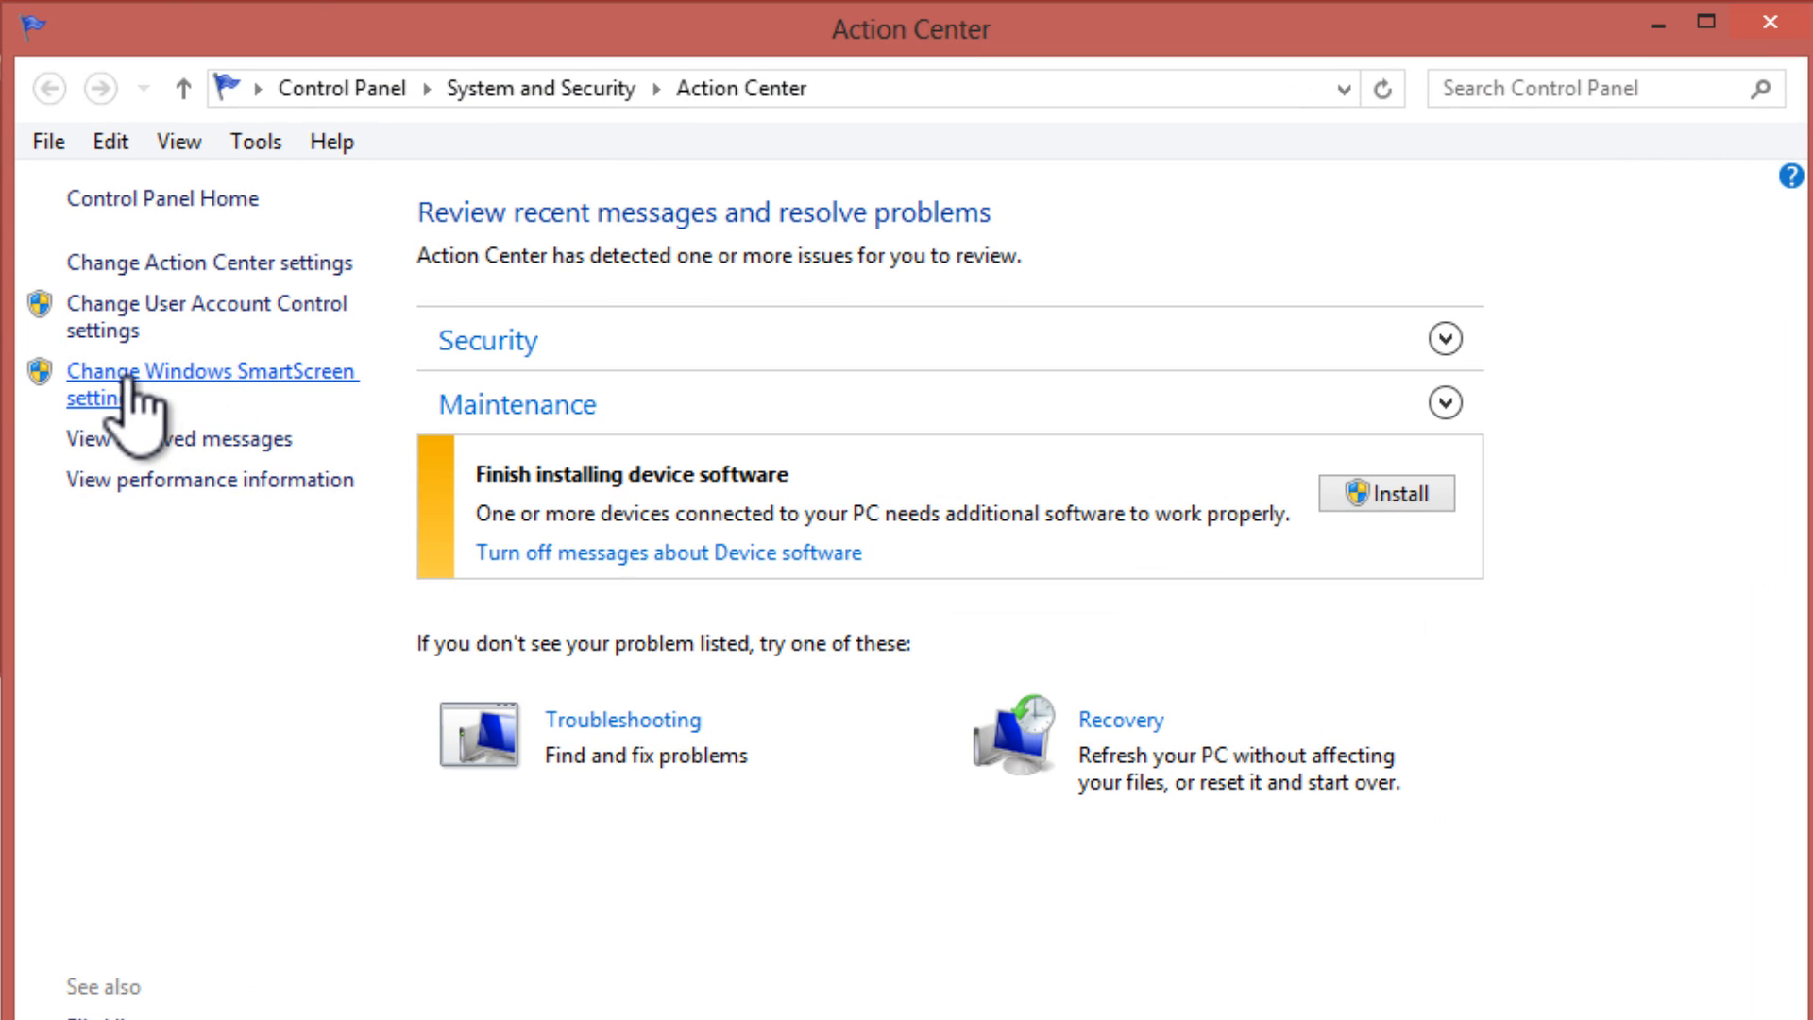
pyautogui.moveTo(166, 415)
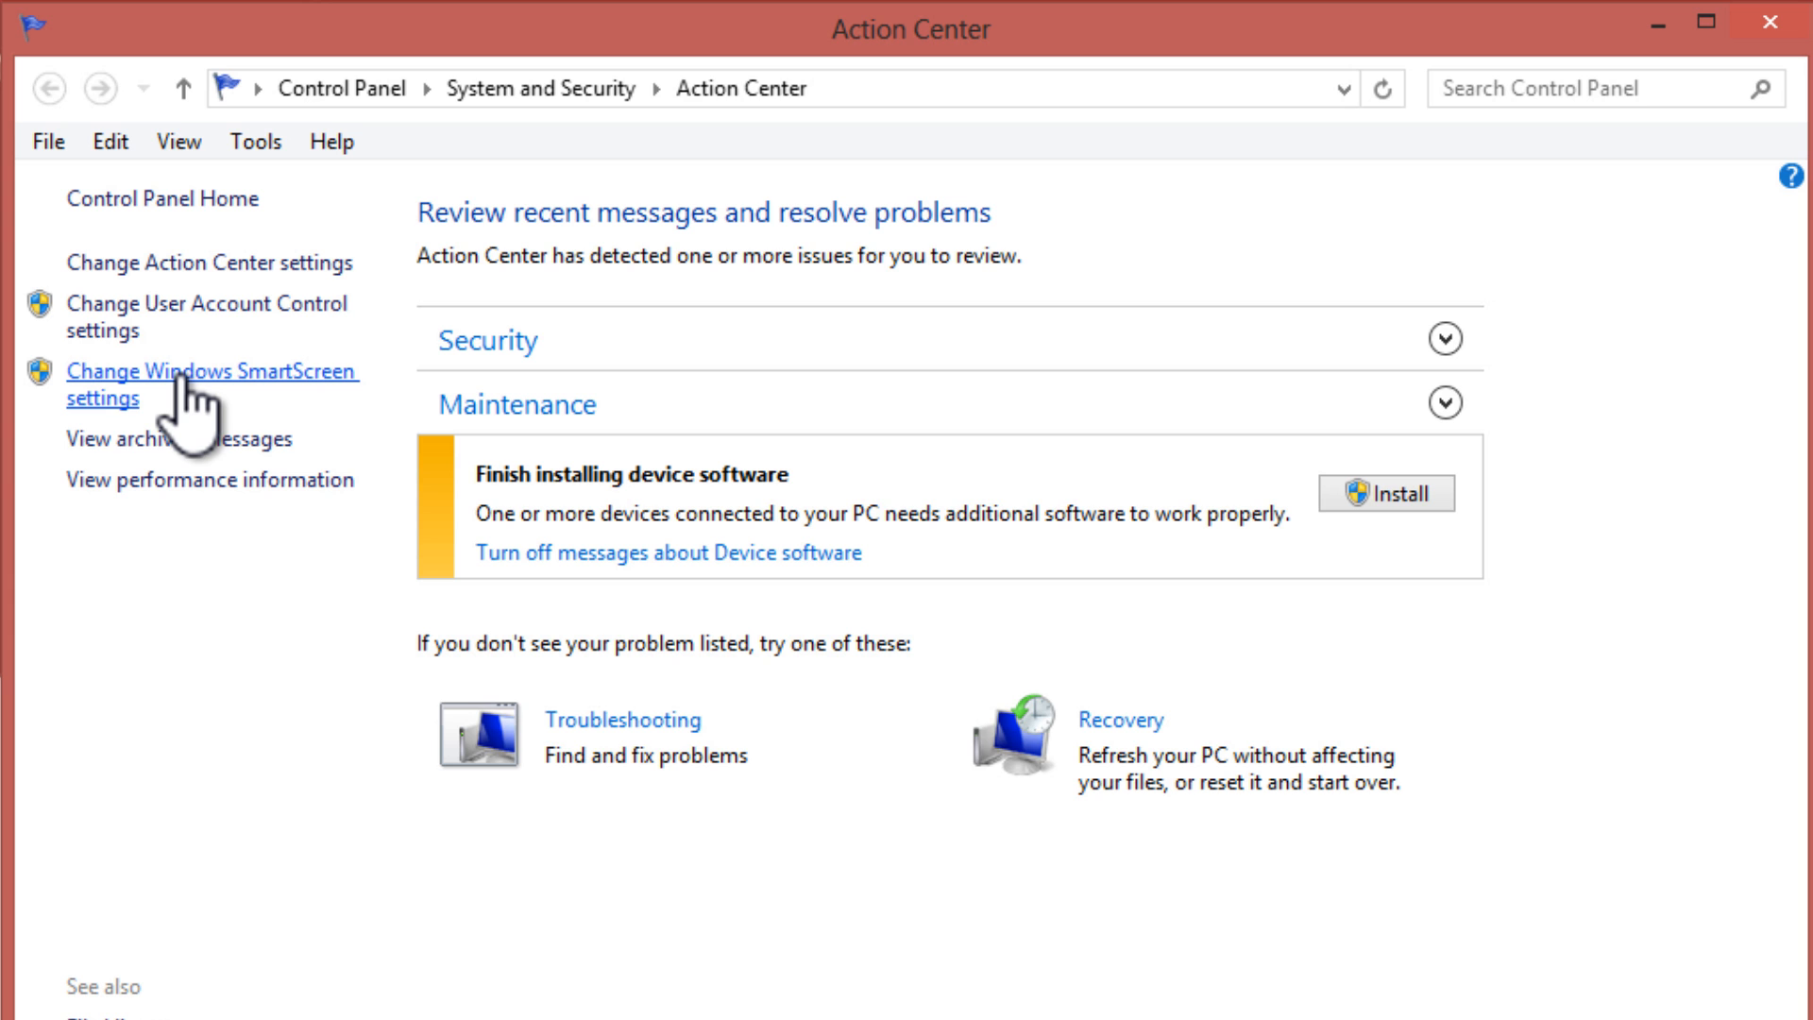
pyautogui.click(211, 384)
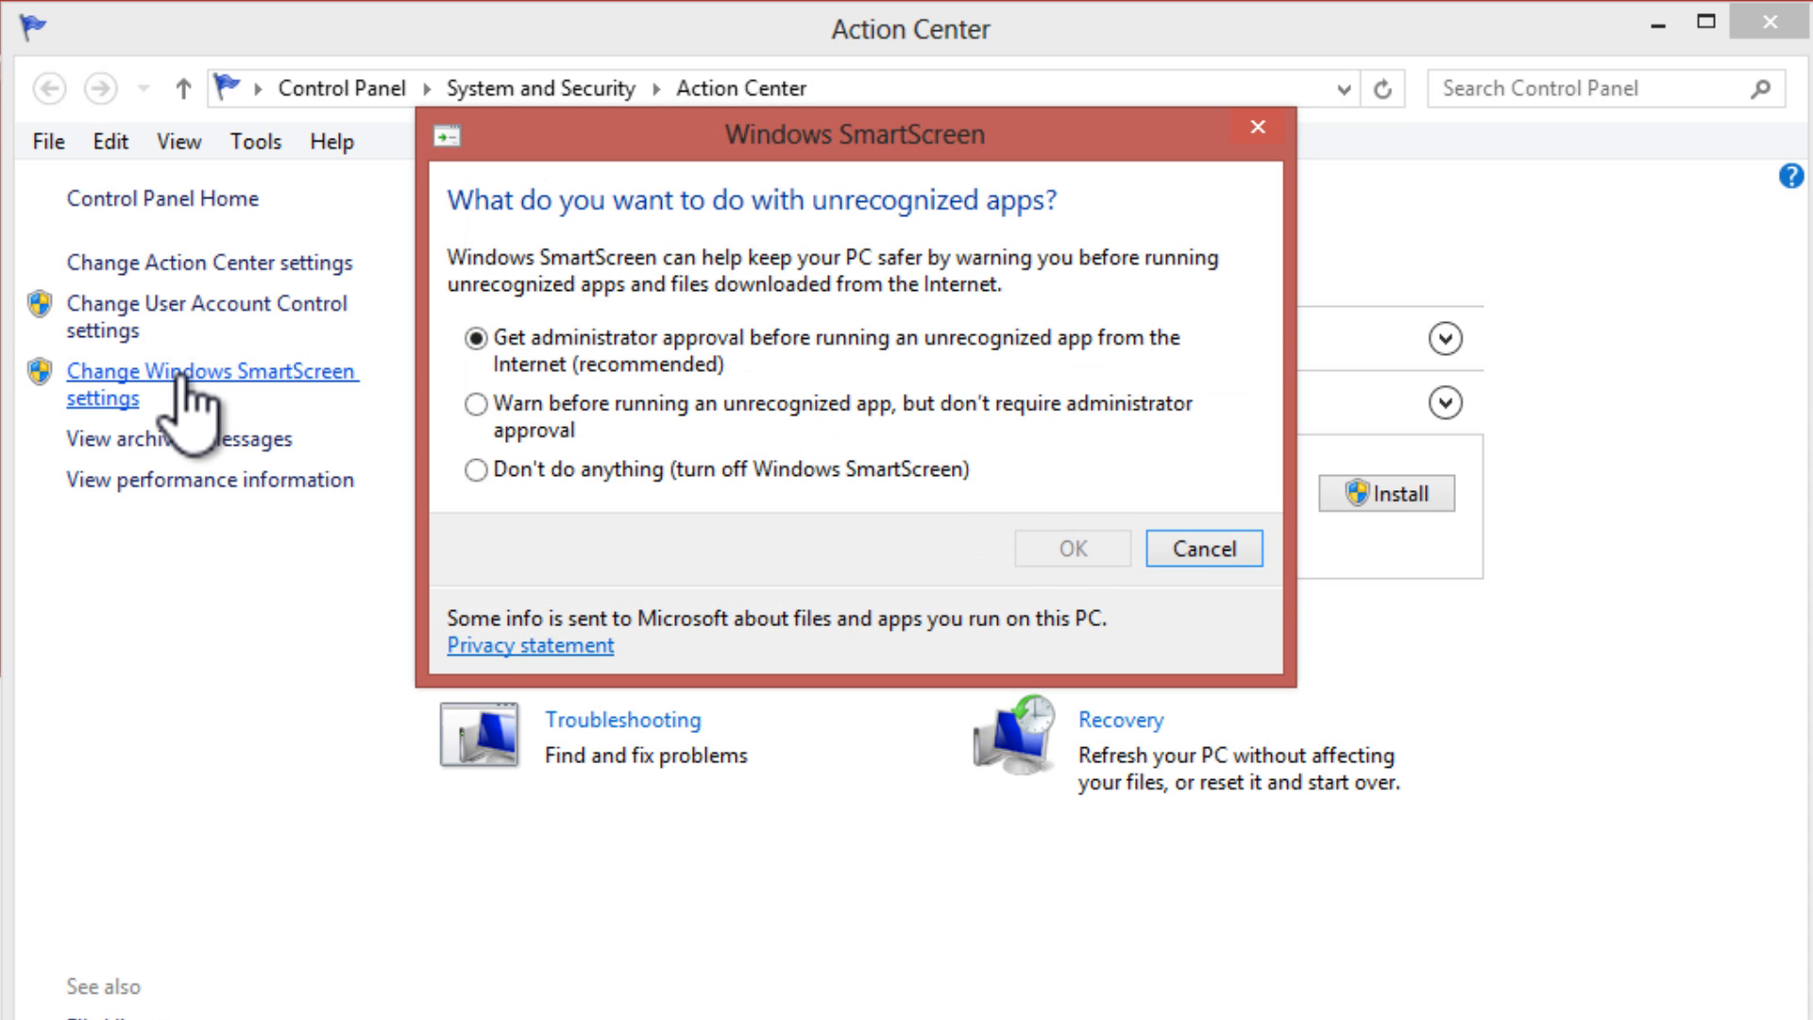
pyautogui.moveTo(506, 463)
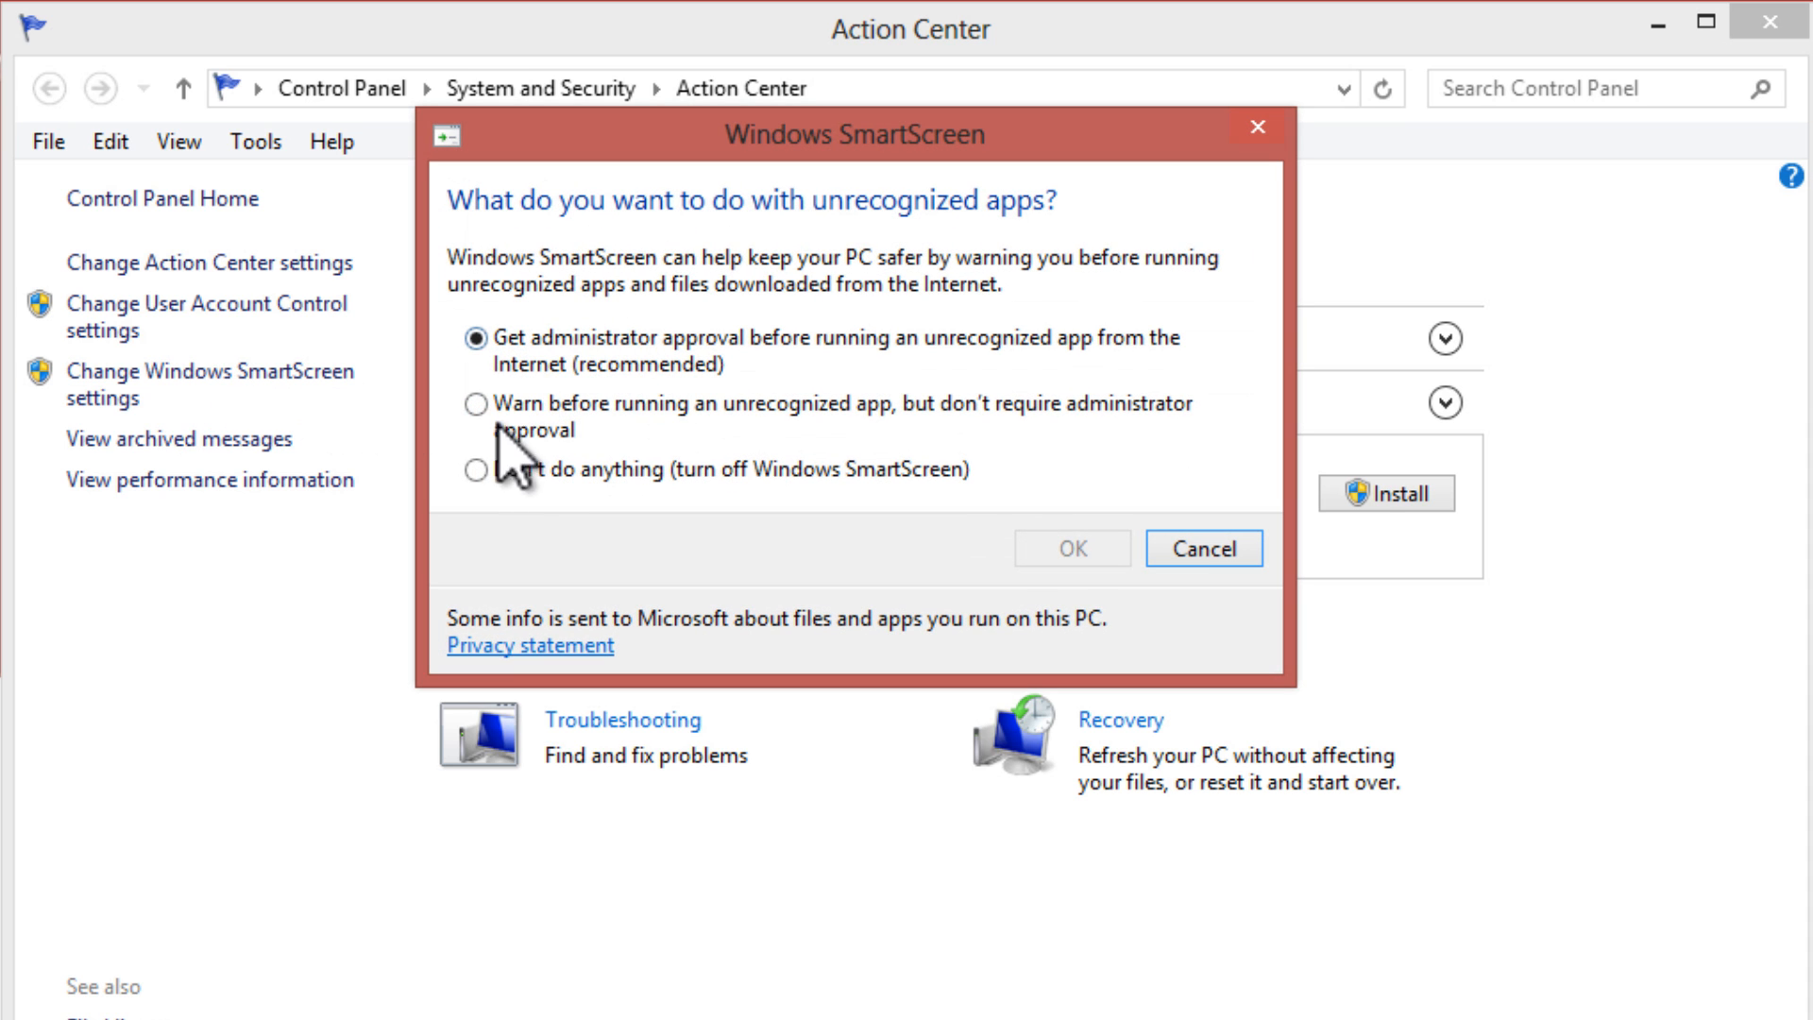
pyautogui.moveTo(485, 521)
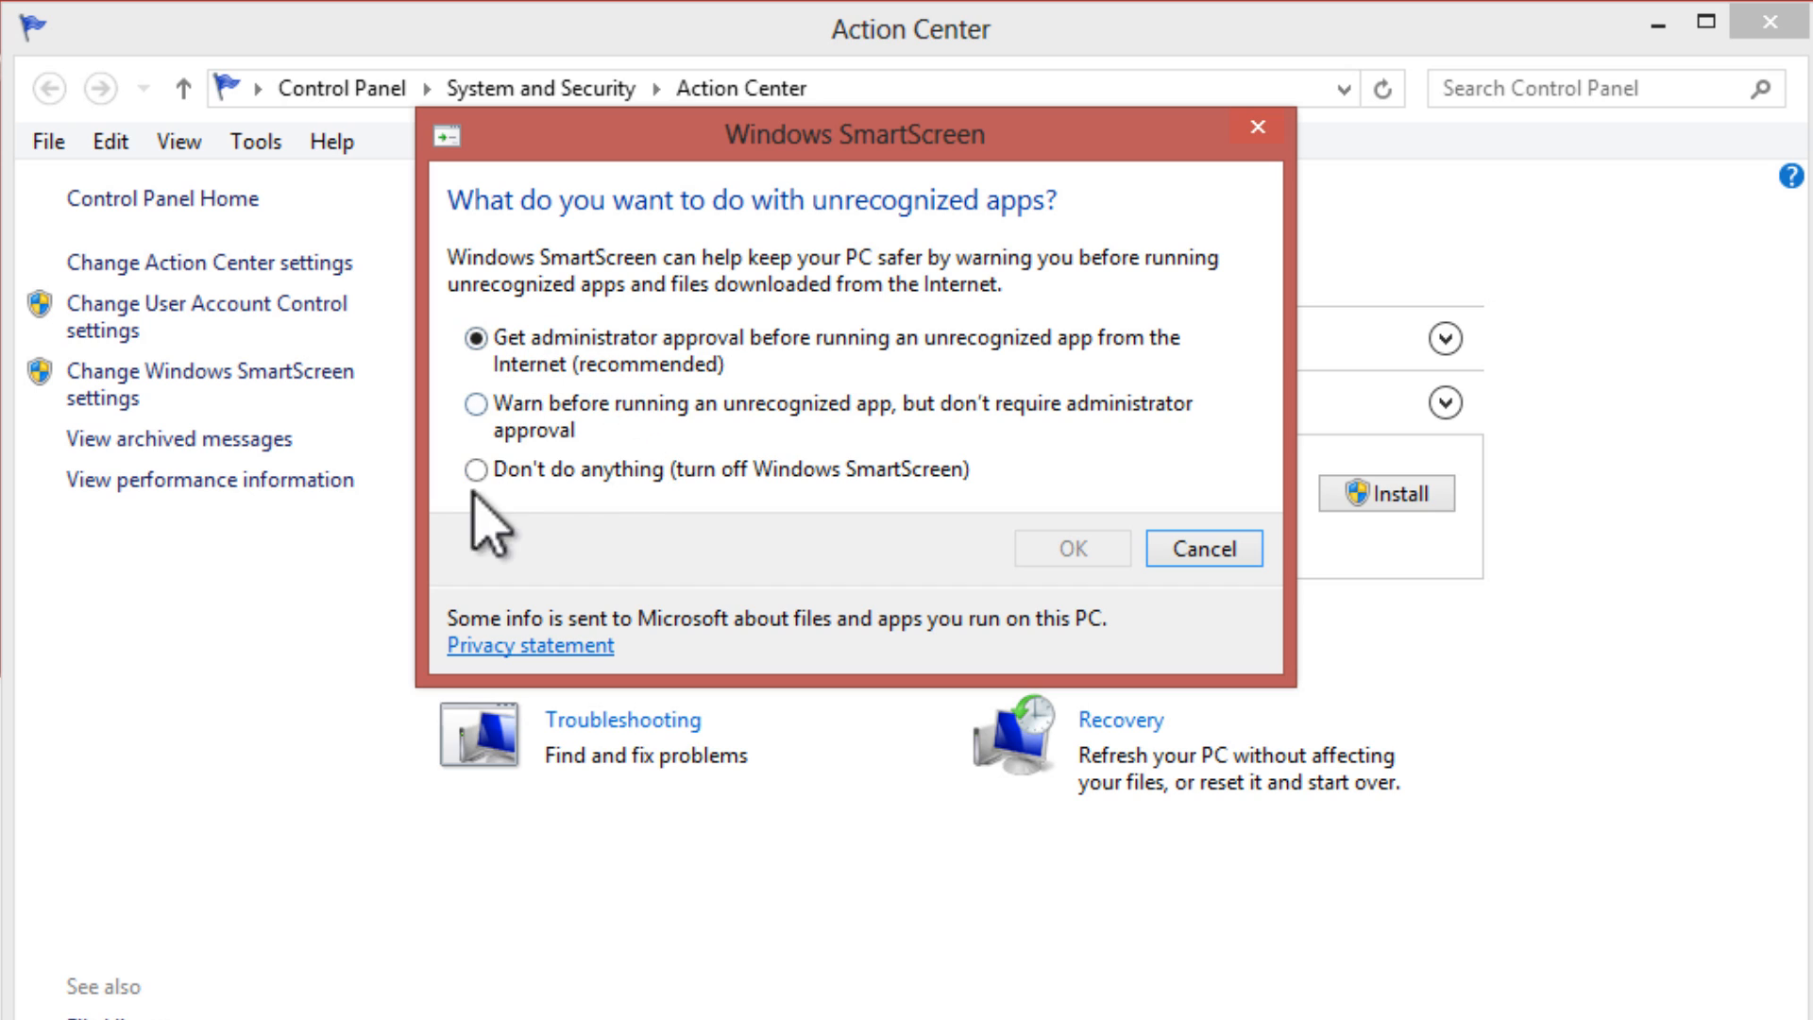
pyautogui.moveTo(521, 370)
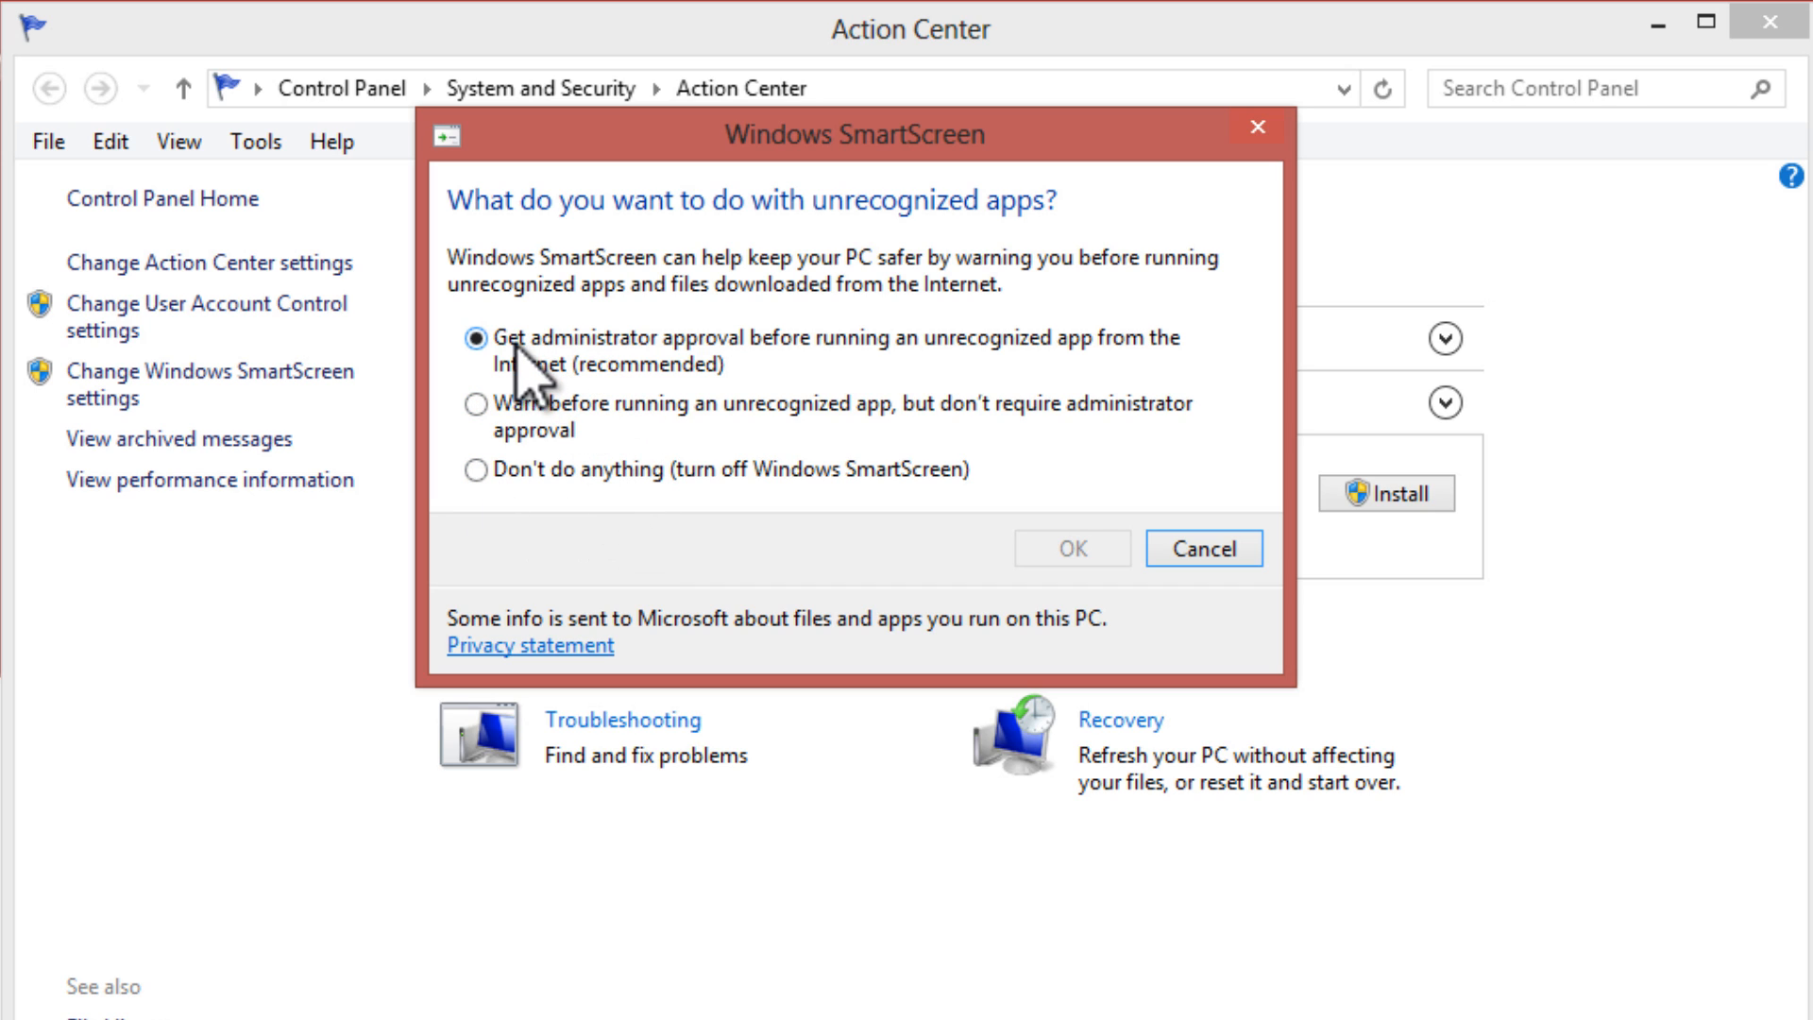
pyautogui.moveTo(640, 385)
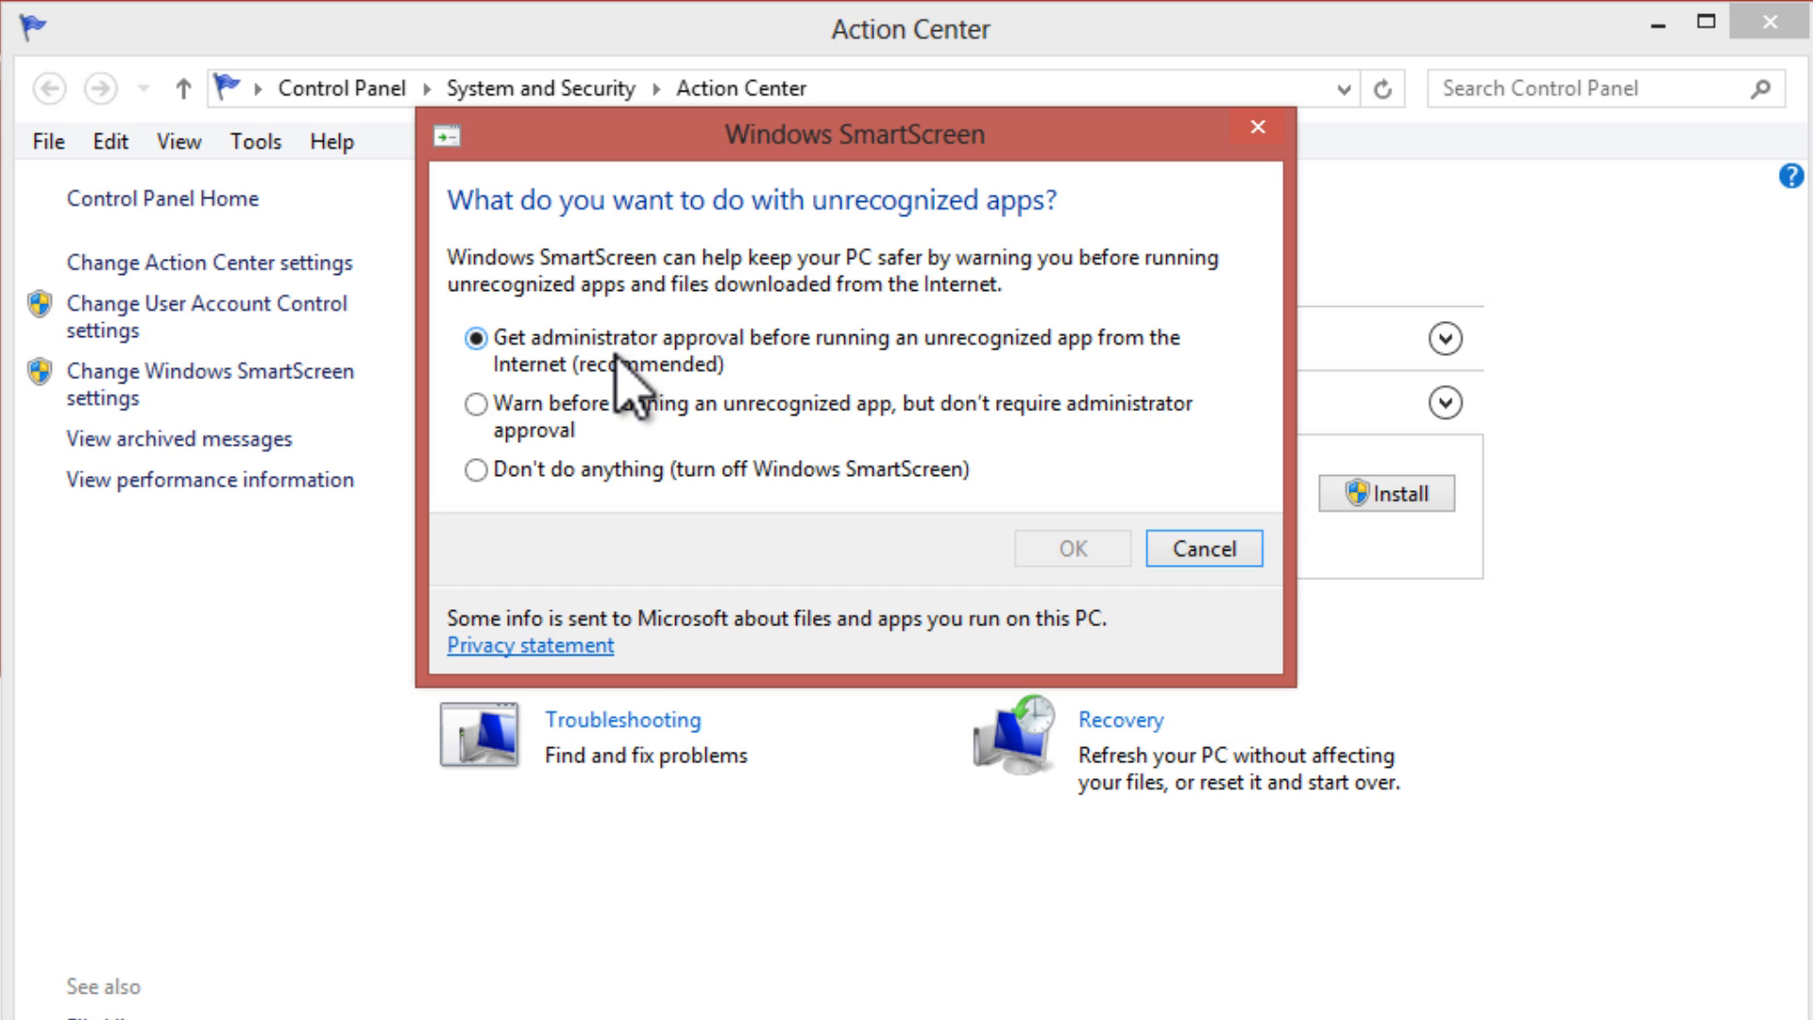
pyautogui.moveTo(476, 404)
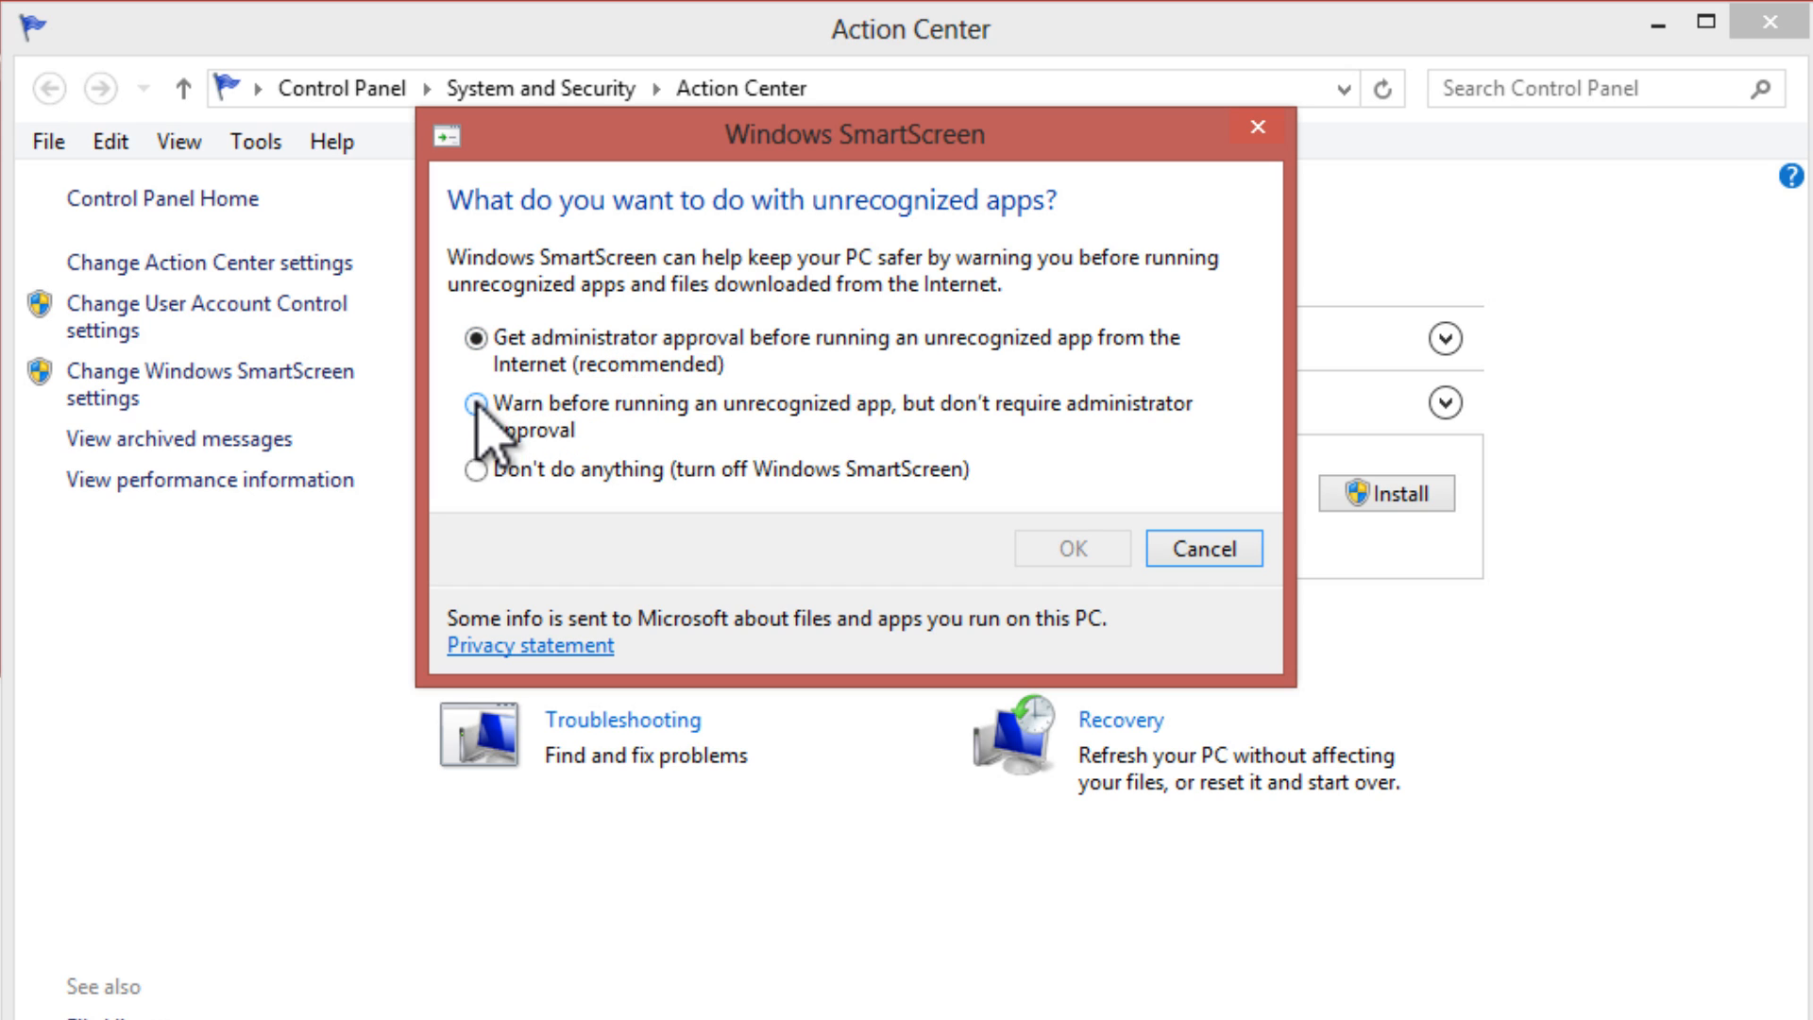
# - Select 'Don't do anything (turn off Windows SmartScreen)' and confirm with OK
pyautogui.click(476, 408)
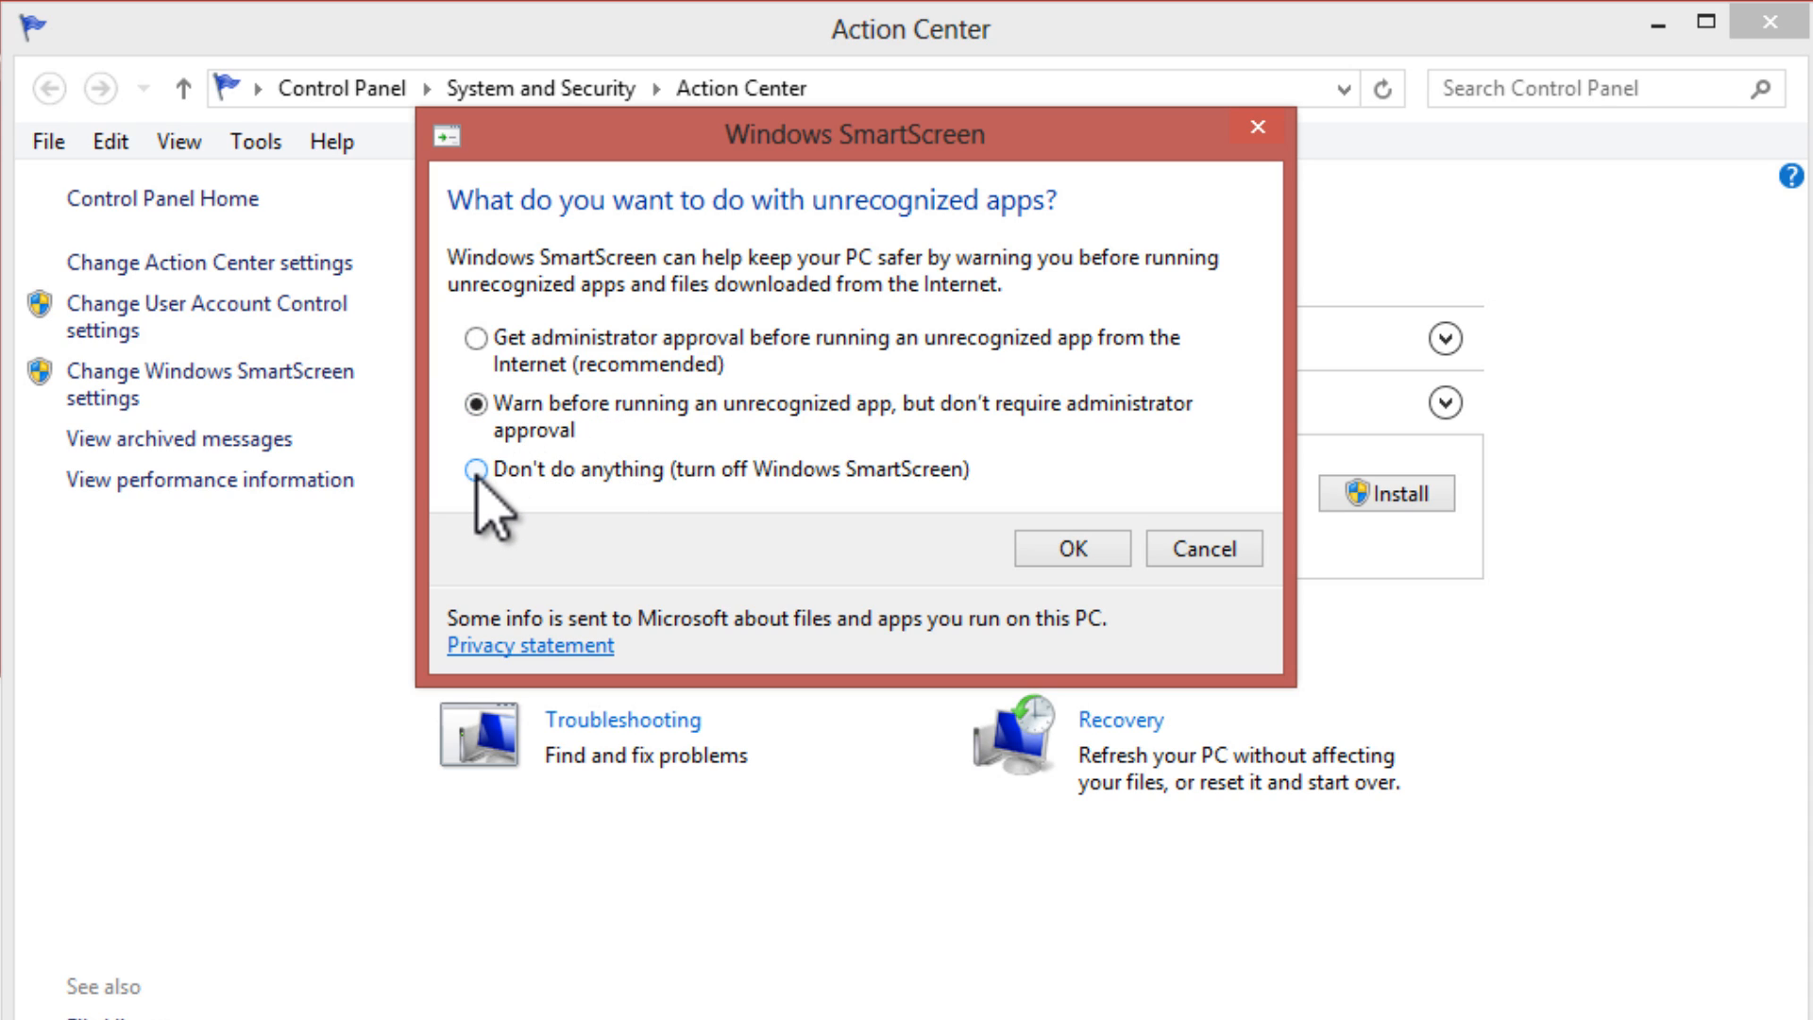
pyautogui.click(475, 470)
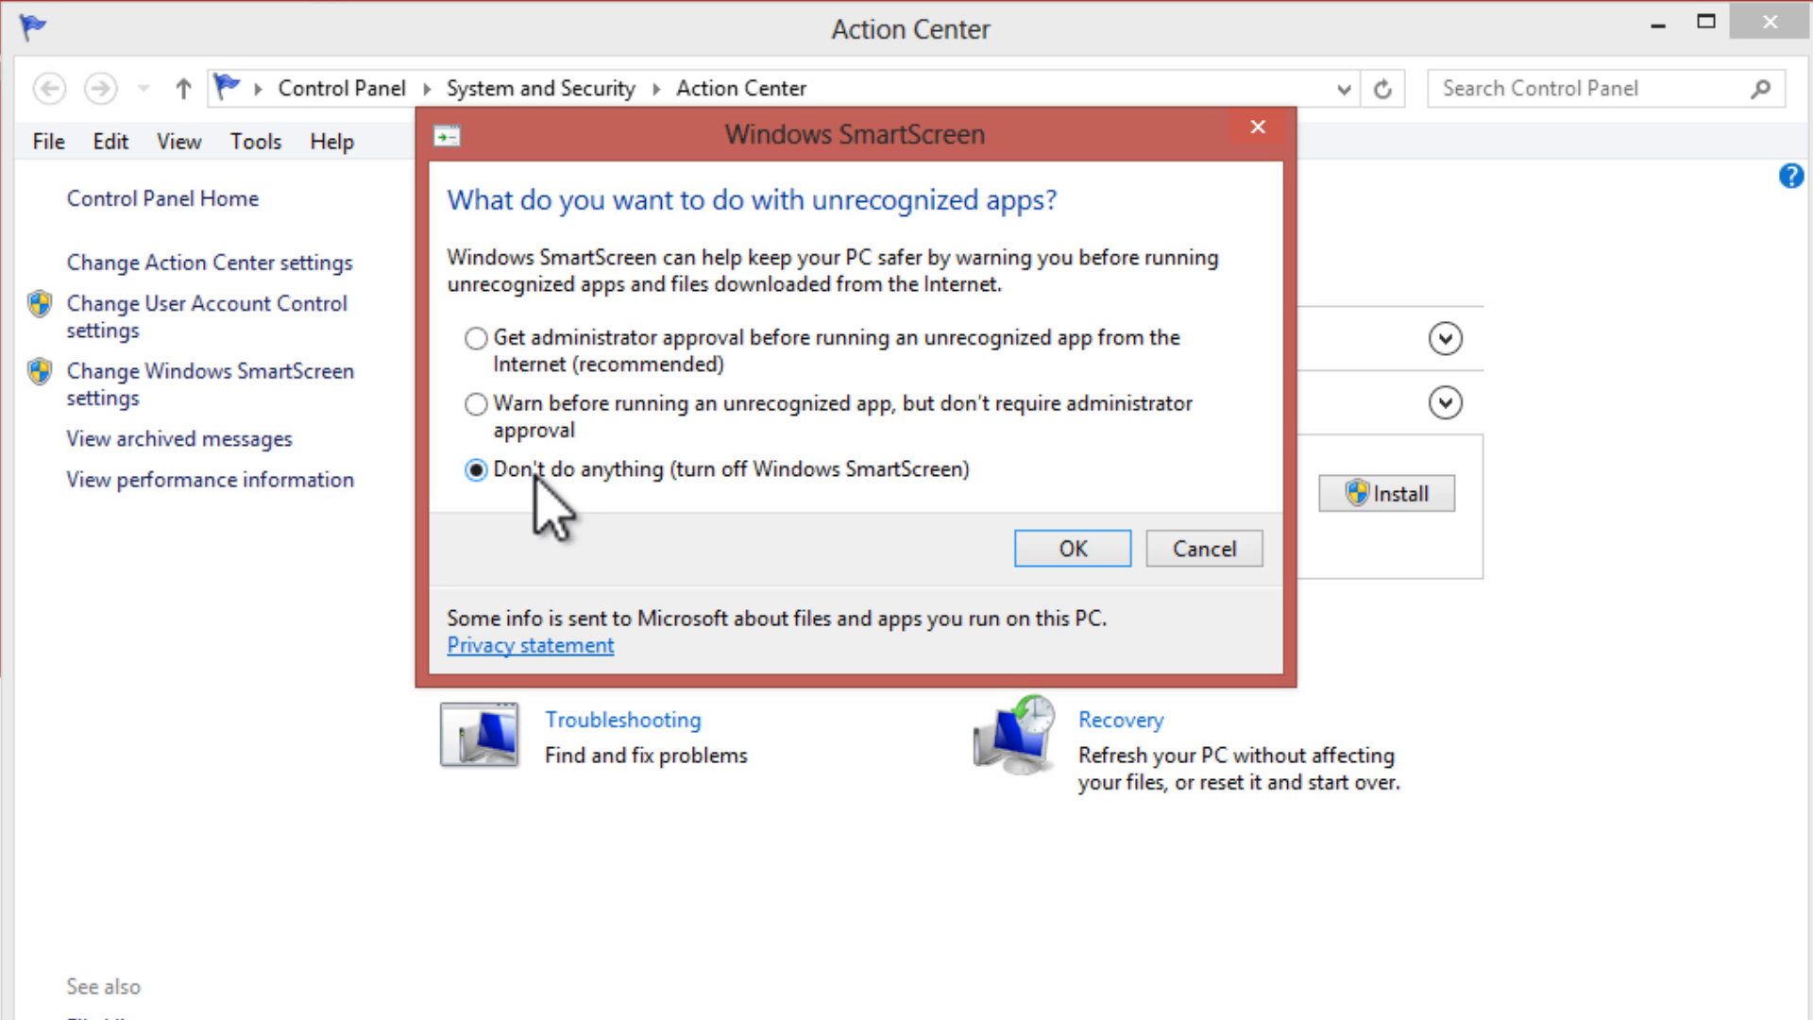
pyautogui.moveTo(1029, 533)
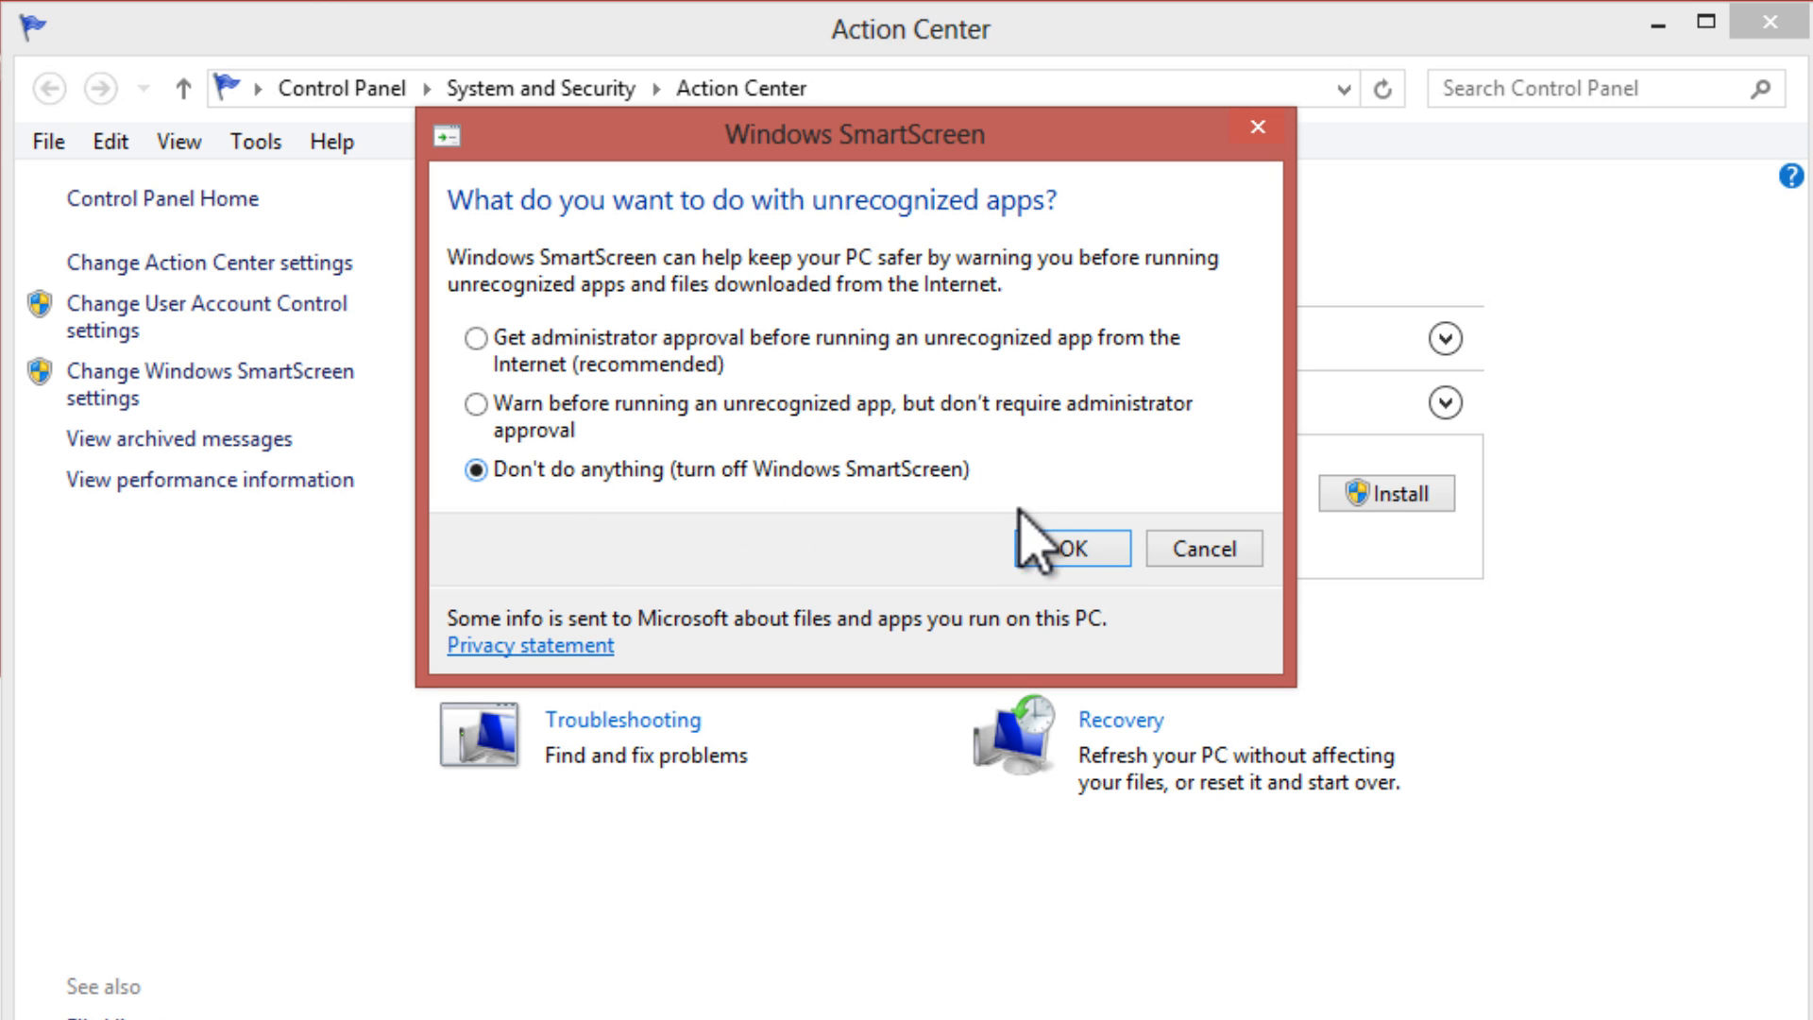
pyautogui.click(1068, 547)
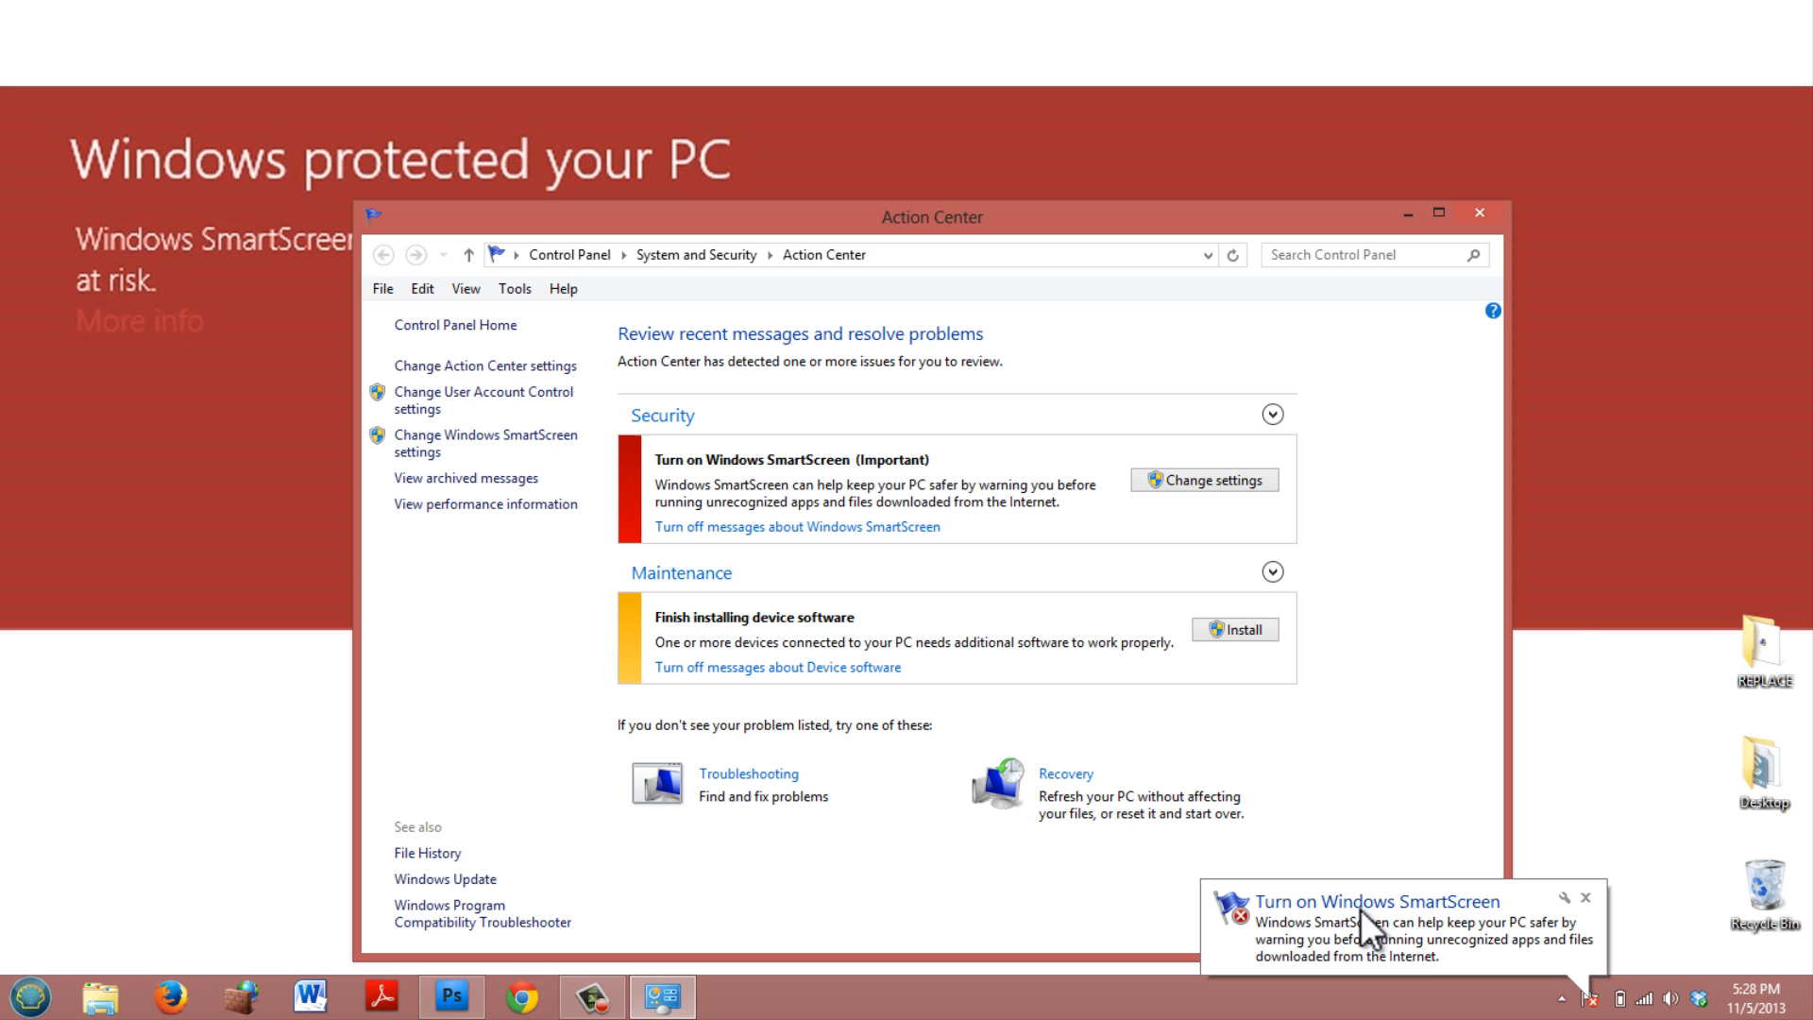
pyautogui.moveTo(1481, 214)
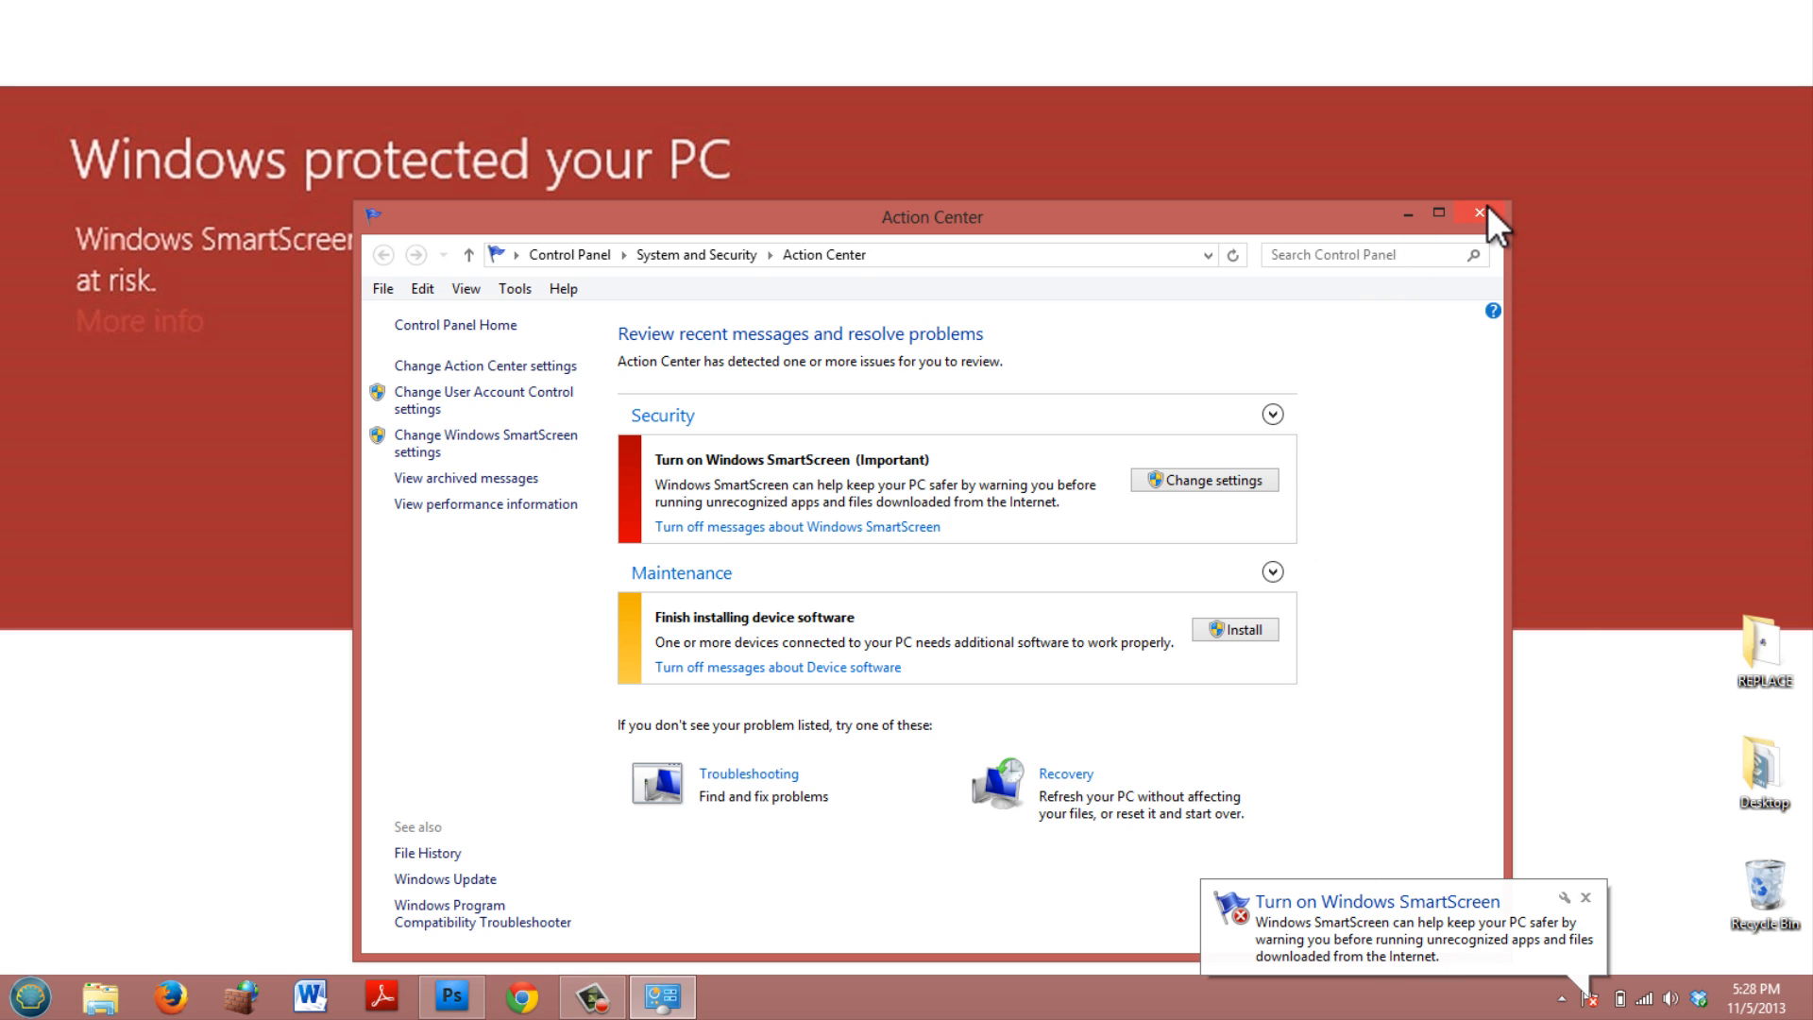
# - Close the Action Center window, returning to the desktop with the SmartScreen warning
pyautogui.click(1481, 215)
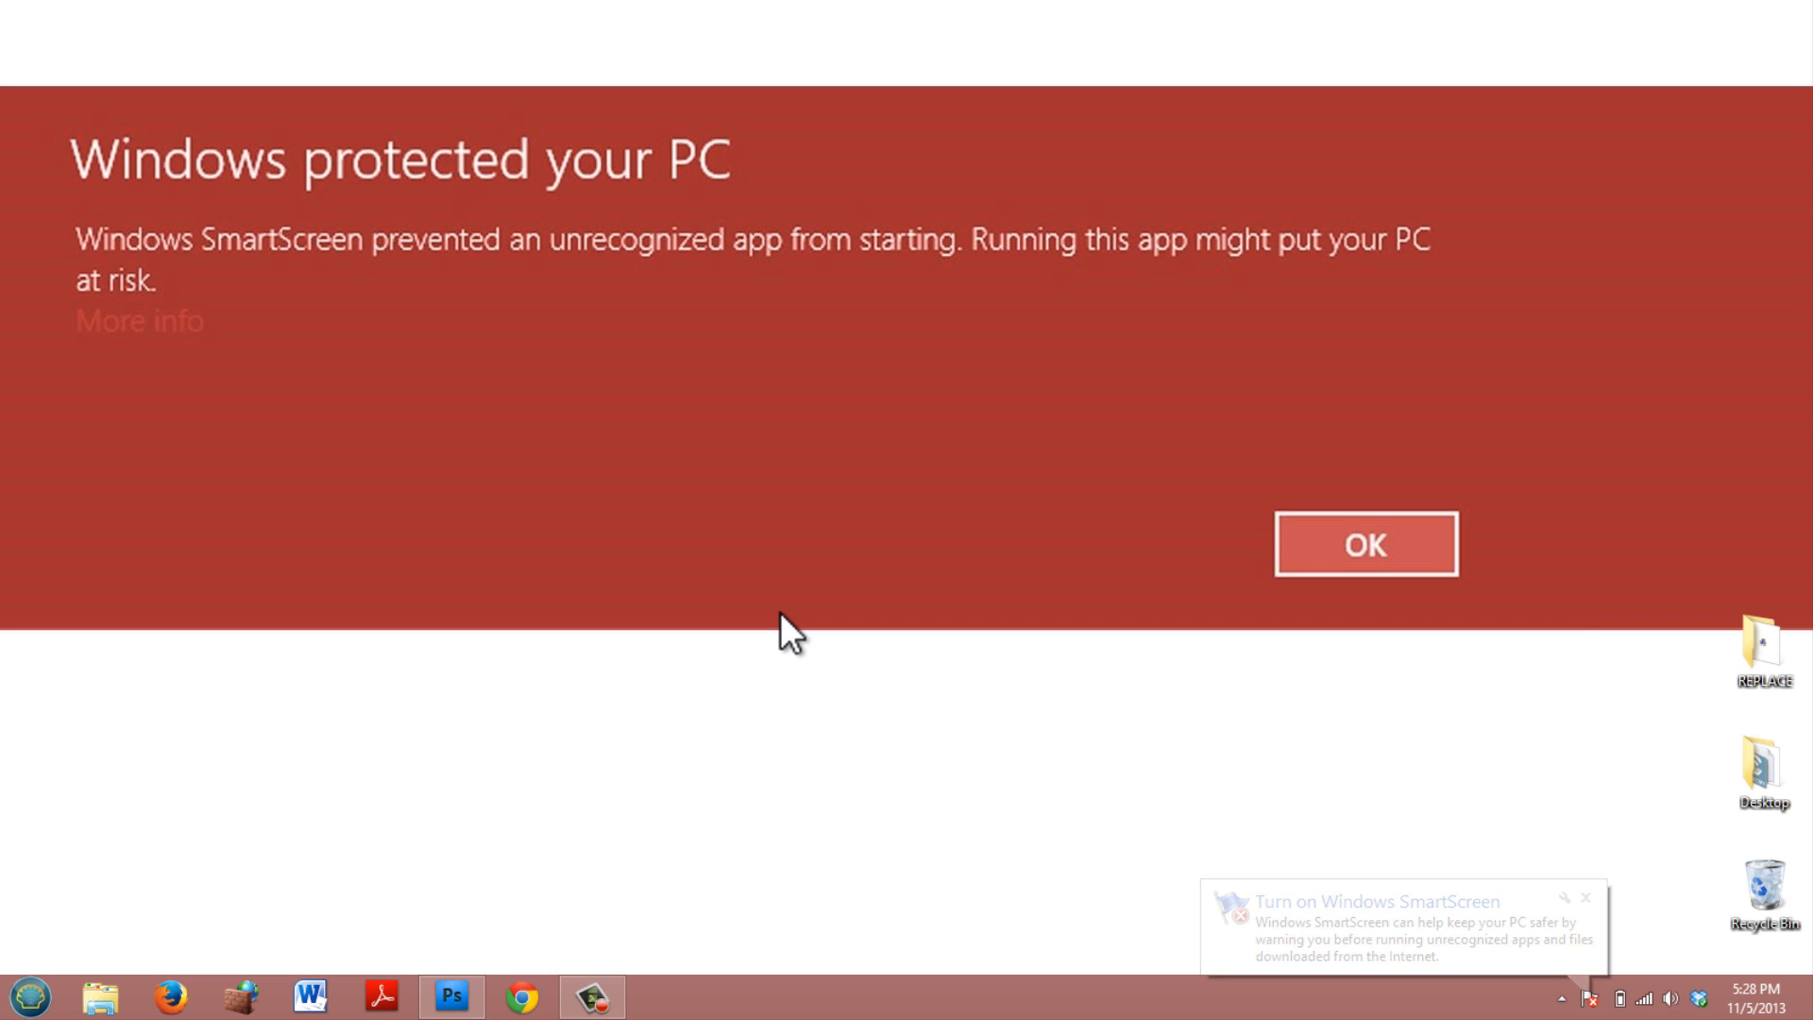
pyautogui.click(1584, 899)
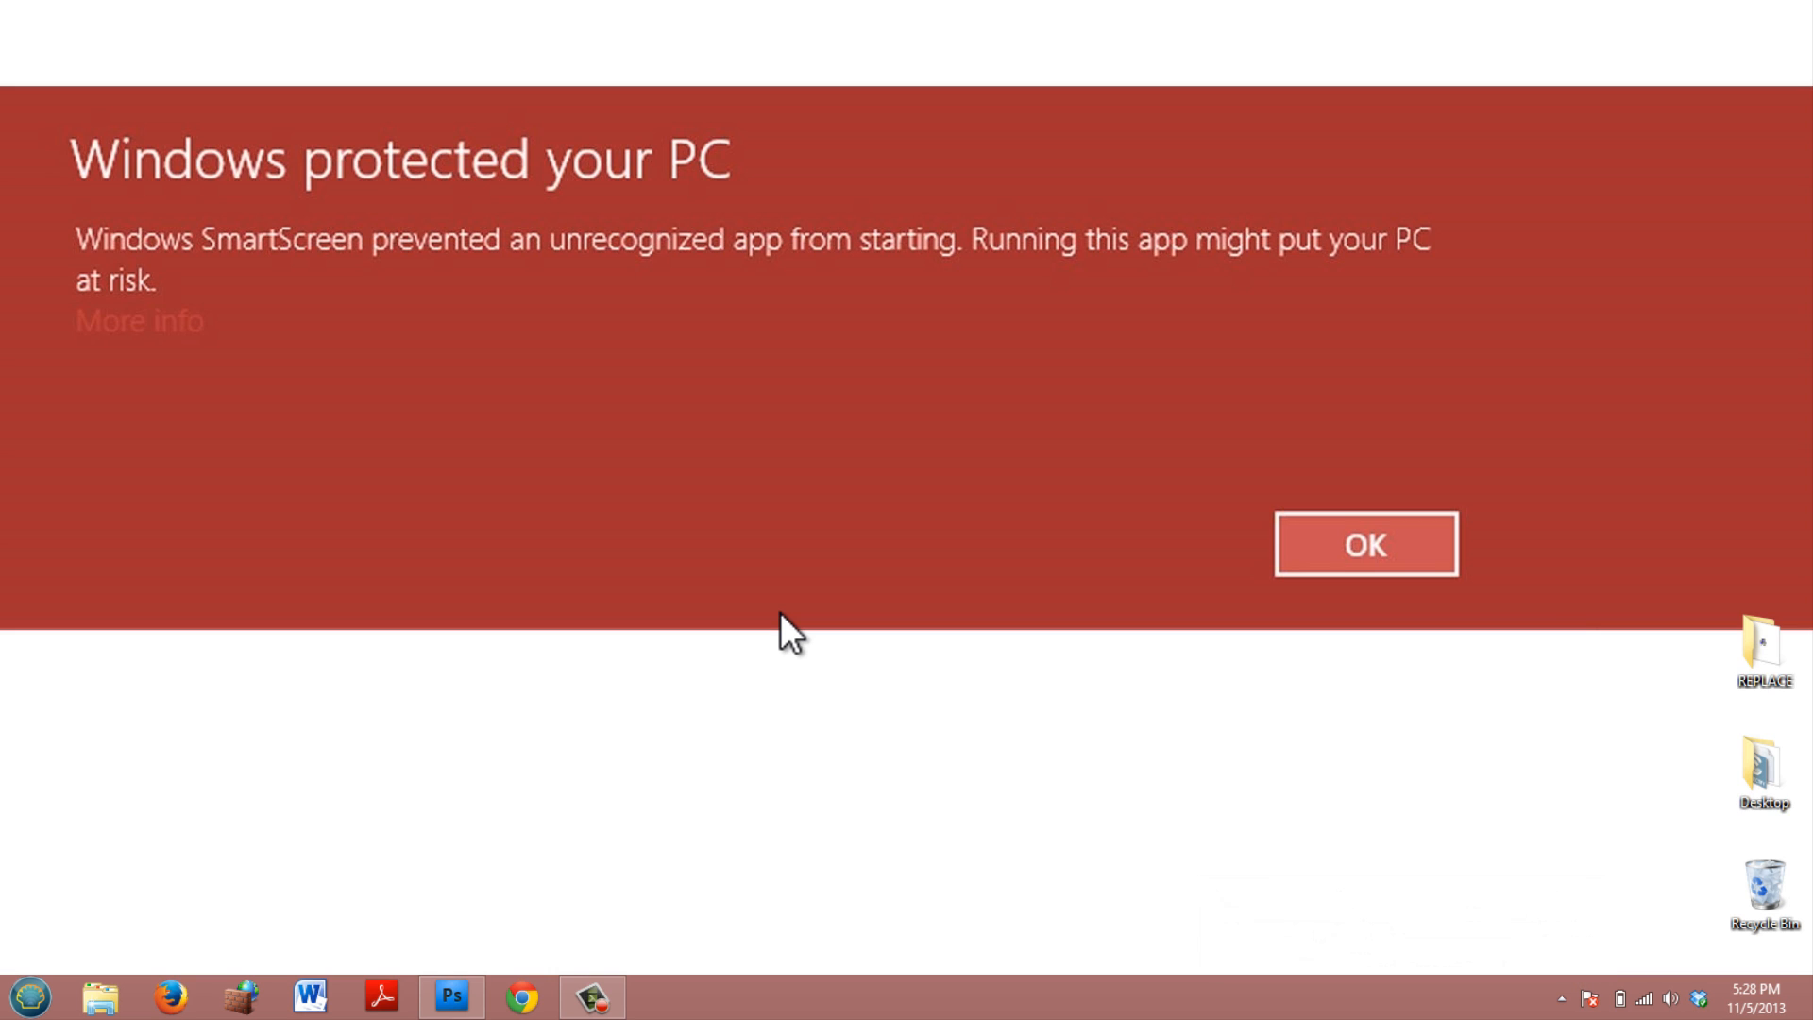